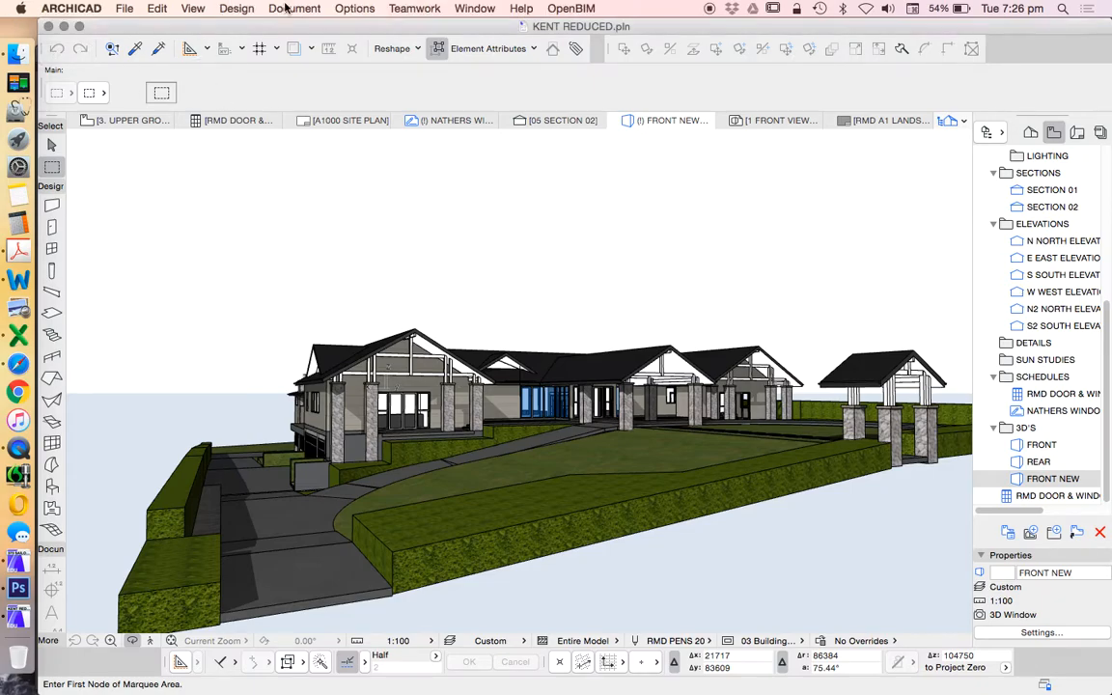
# Step: Switch from ArchiCAD's 3D house render to Photoshop CS6 via the Dock
pyautogui.click(294, 7)
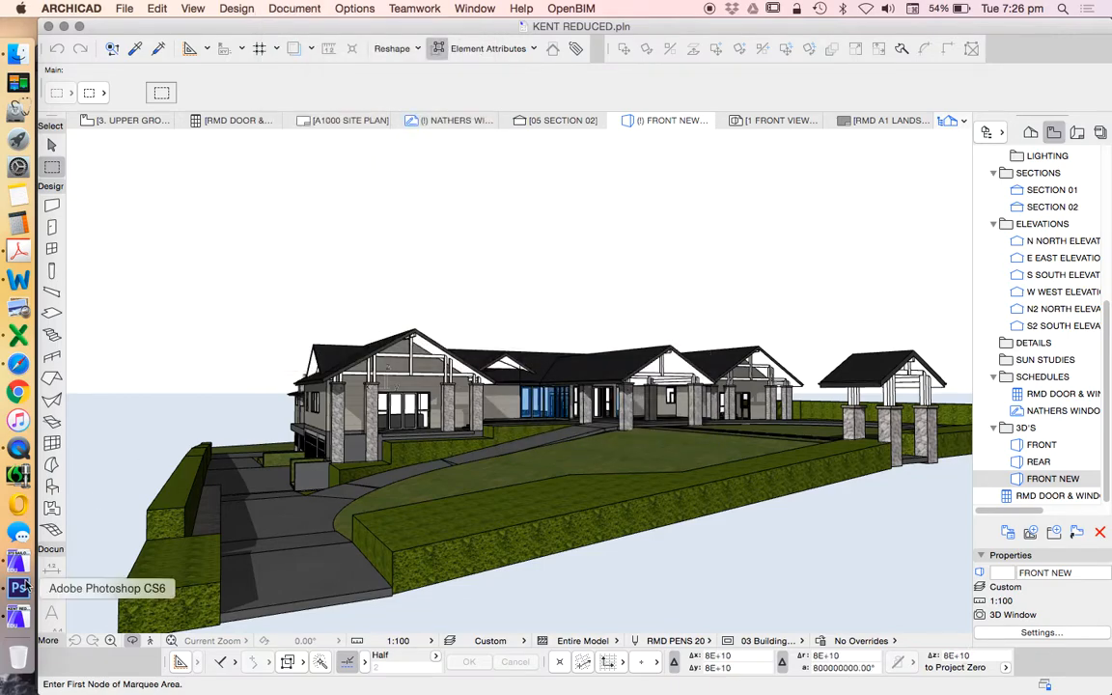
pyautogui.click(19, 587)
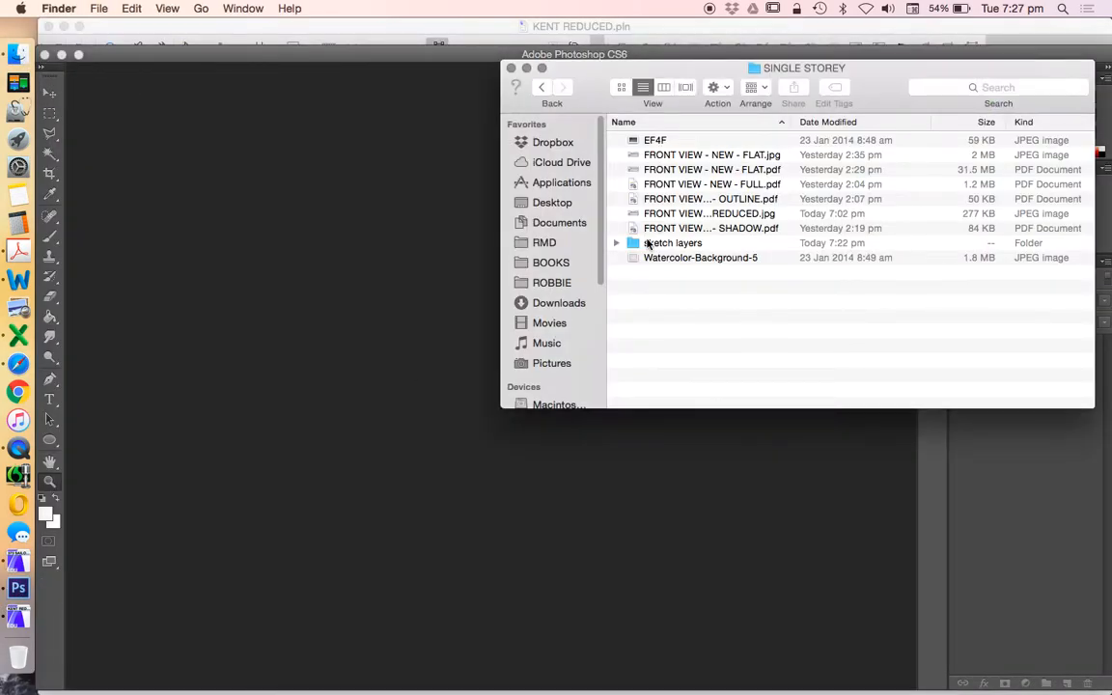
# Step: Open the sketch layers folder and rename KENT - SHADOW.tif to KENT - CLEAR.tif
pyautogui.doubleClick(673, 242)
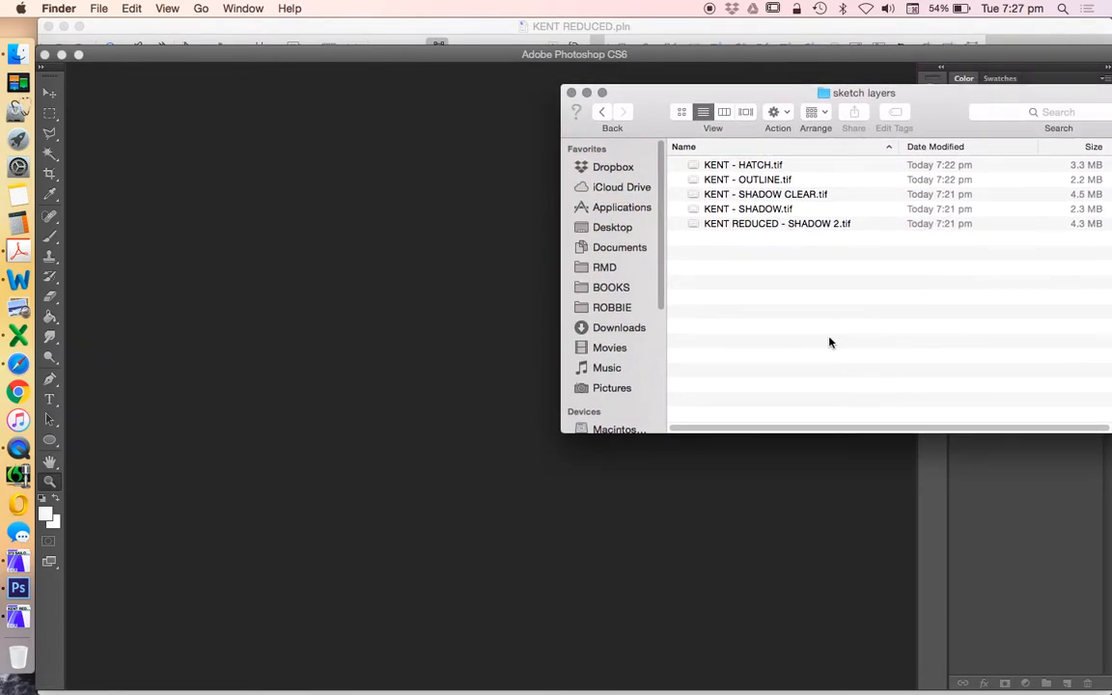
pyautogui.moveTo(767, 227)
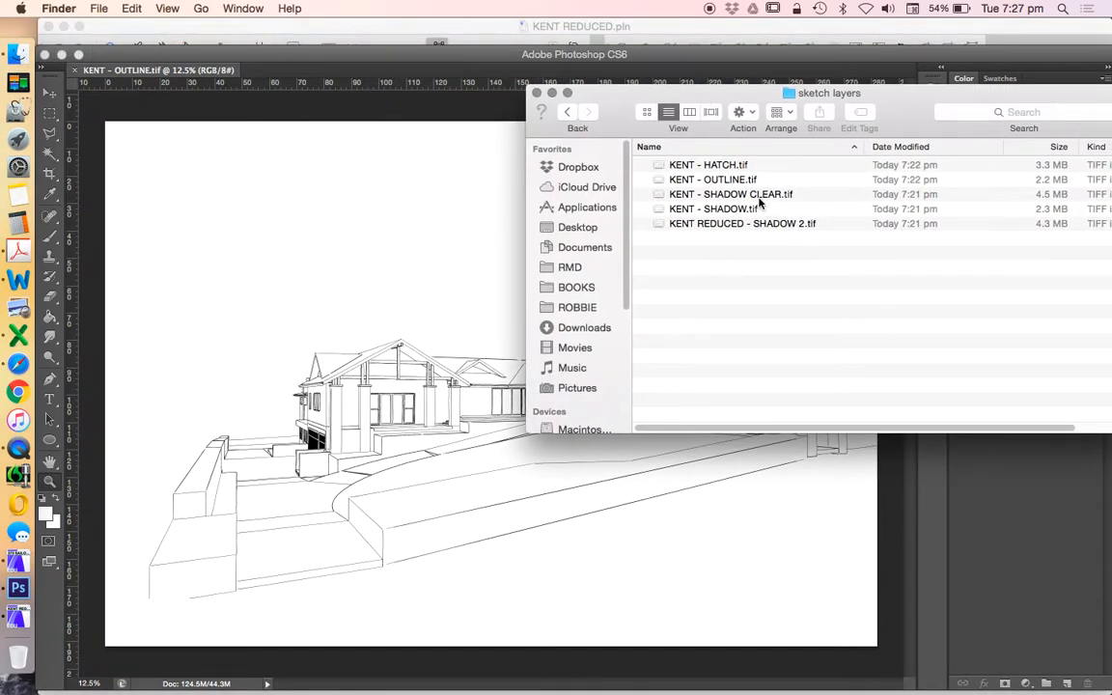
pyautogui.click(714, 209)
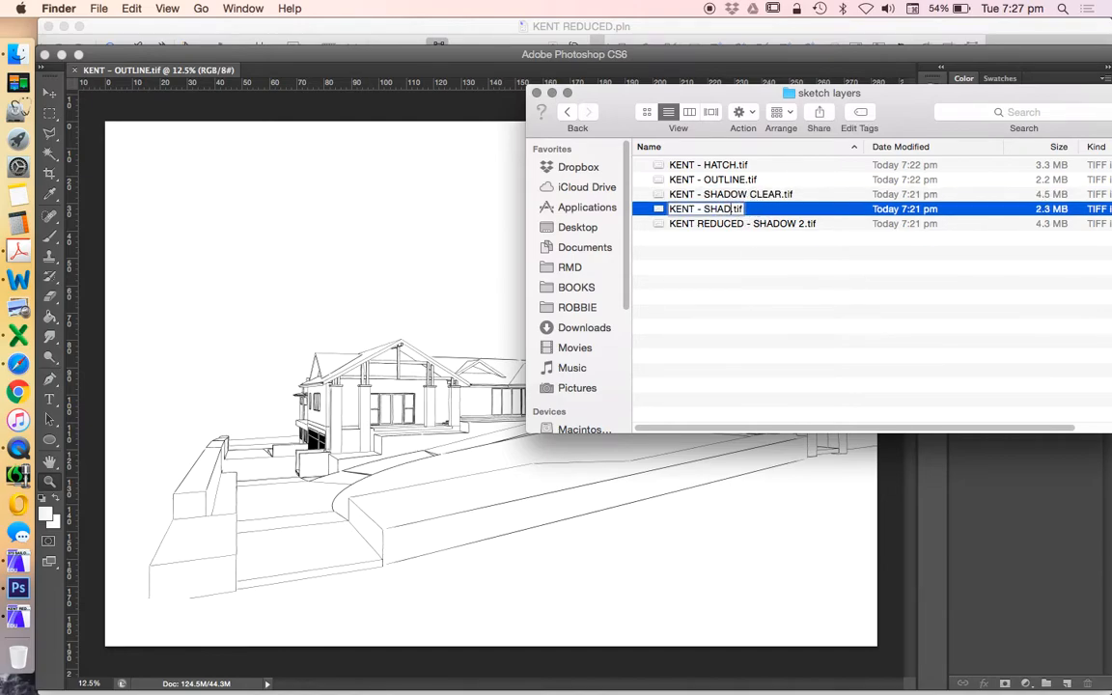
pyautogui.write('CLEAR')
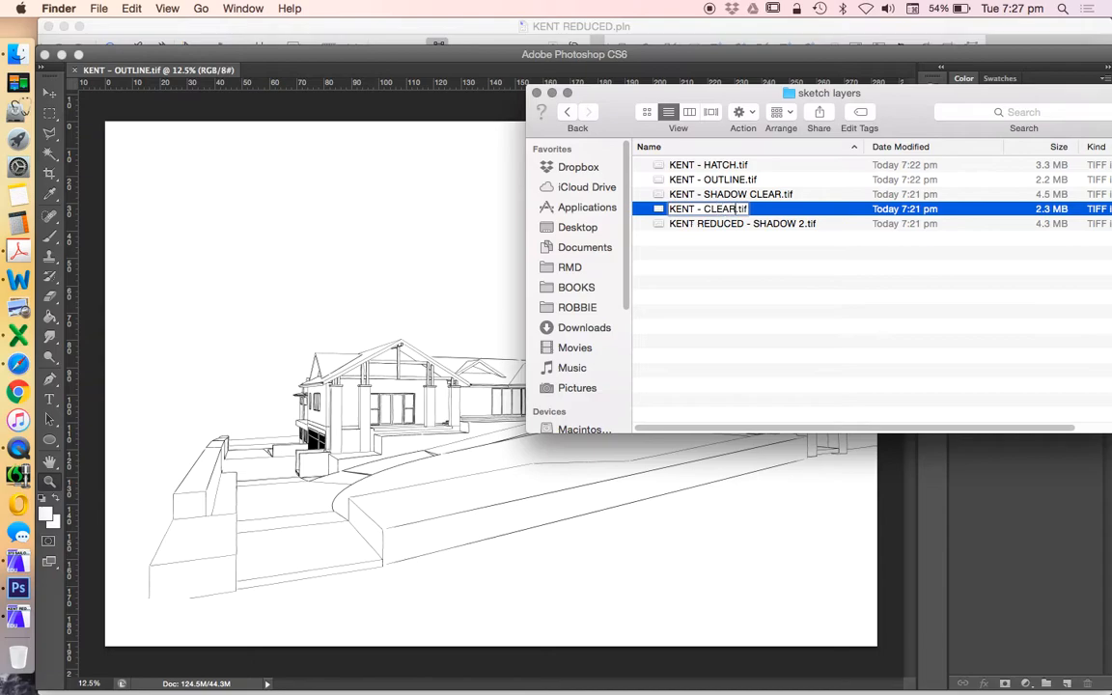
pyautogui.click(743, 223)
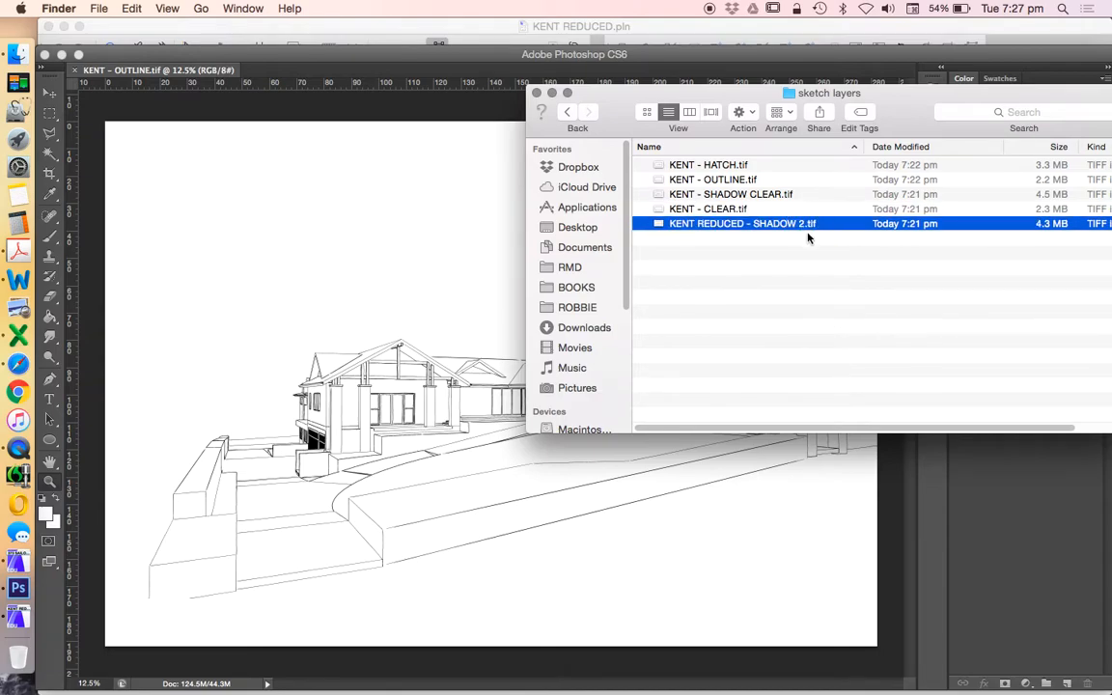
pyautogui.doubleClick(742, 224)
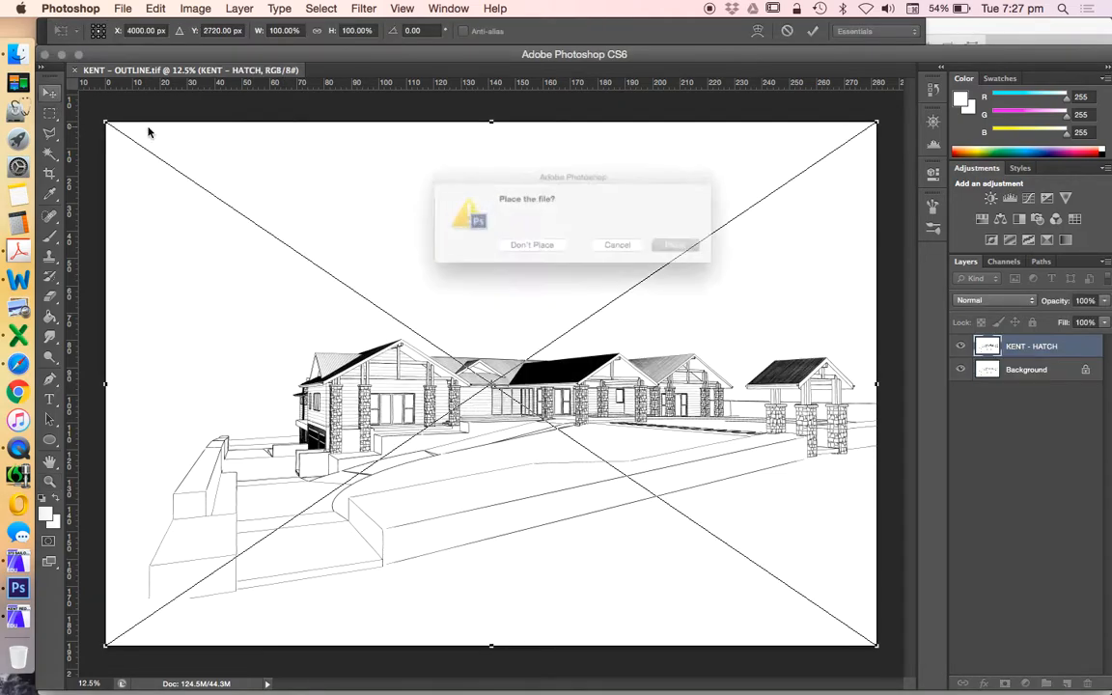
# Step: Place KENT - HATCH and KENT - SHADOW CLEAR over the outline, removing the reduced shadow layer
pyautogui.click(676, 244)
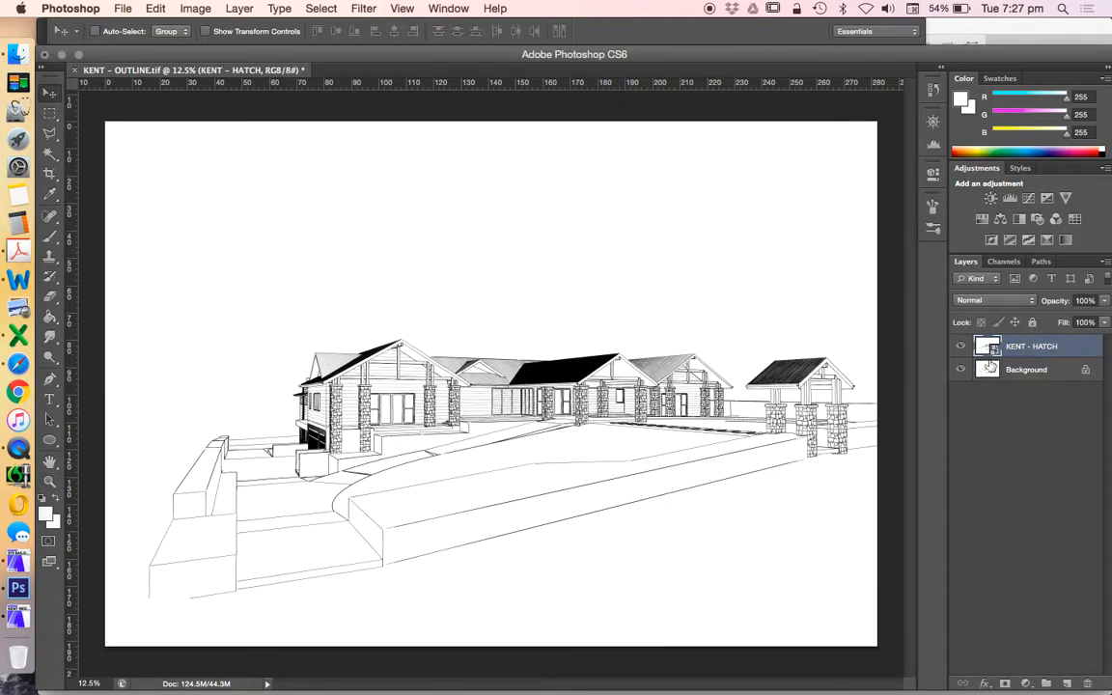
pyautogui.rightClick(1031, 346)
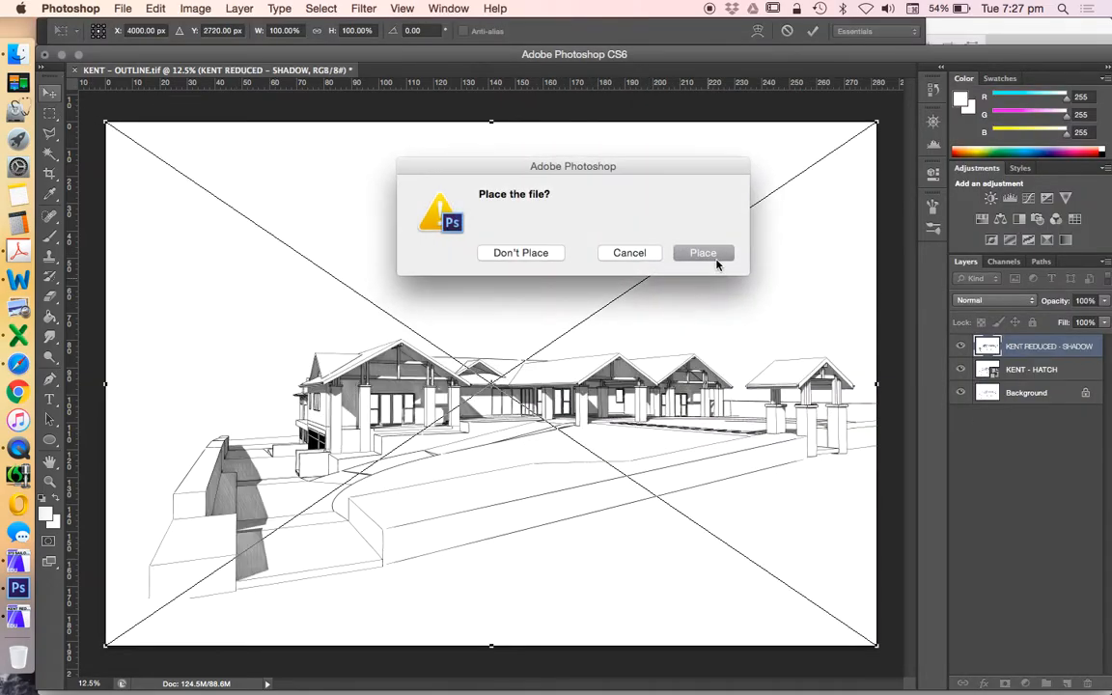
pyautogui.click(703, 252)
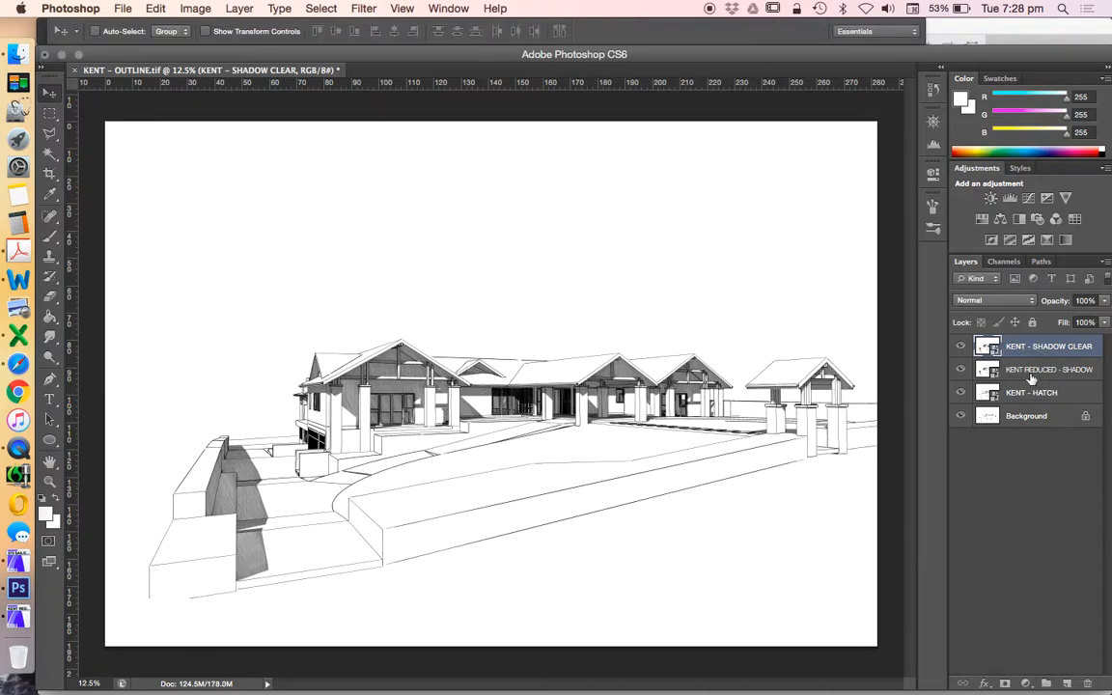
pyautogui.click(1048, 369)
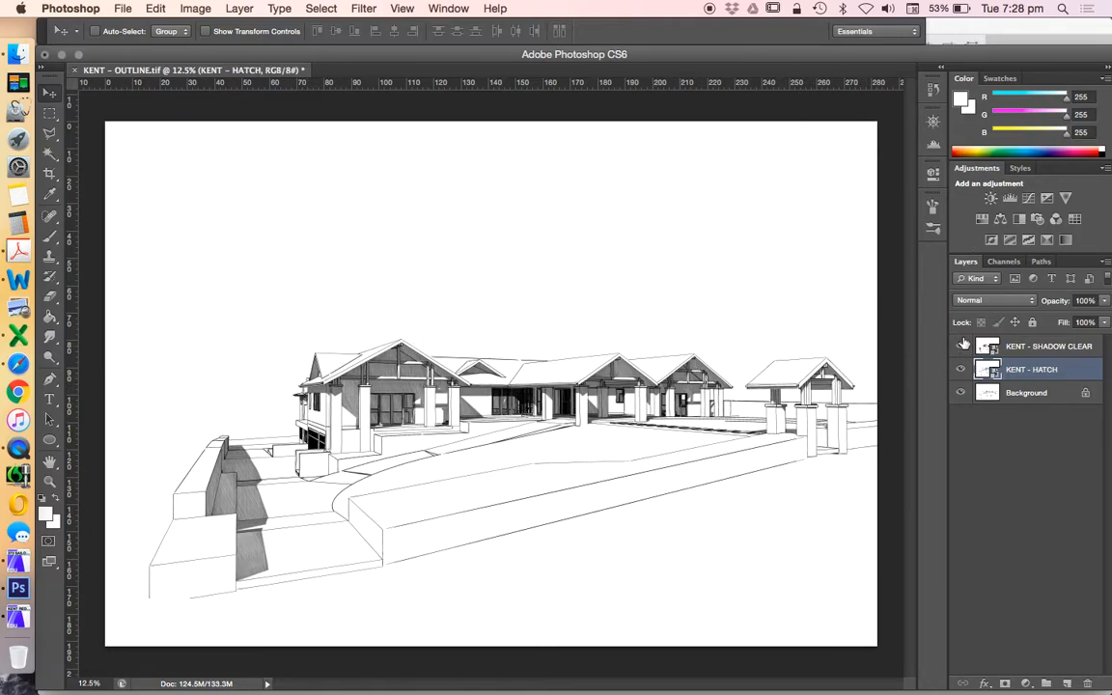
# Step: Set the KENT - SHADOW CLEAR and KENT - HATCH layers to Multiply blend mode
pyautogui.click(961, 346)
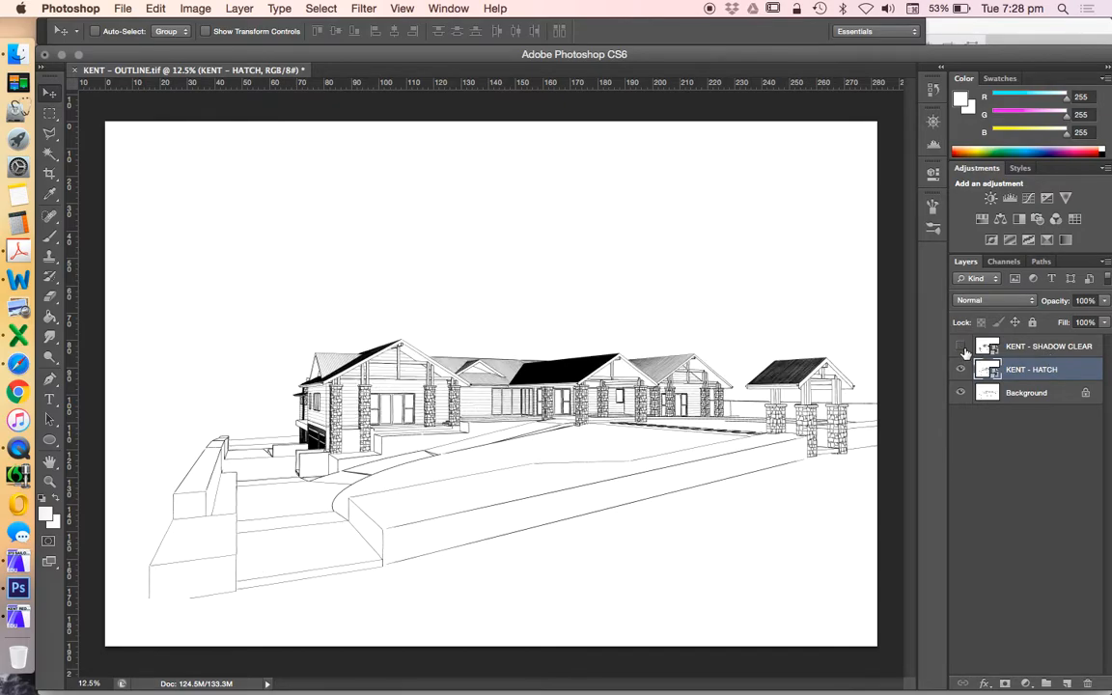
pyautogui.click(961, 345)
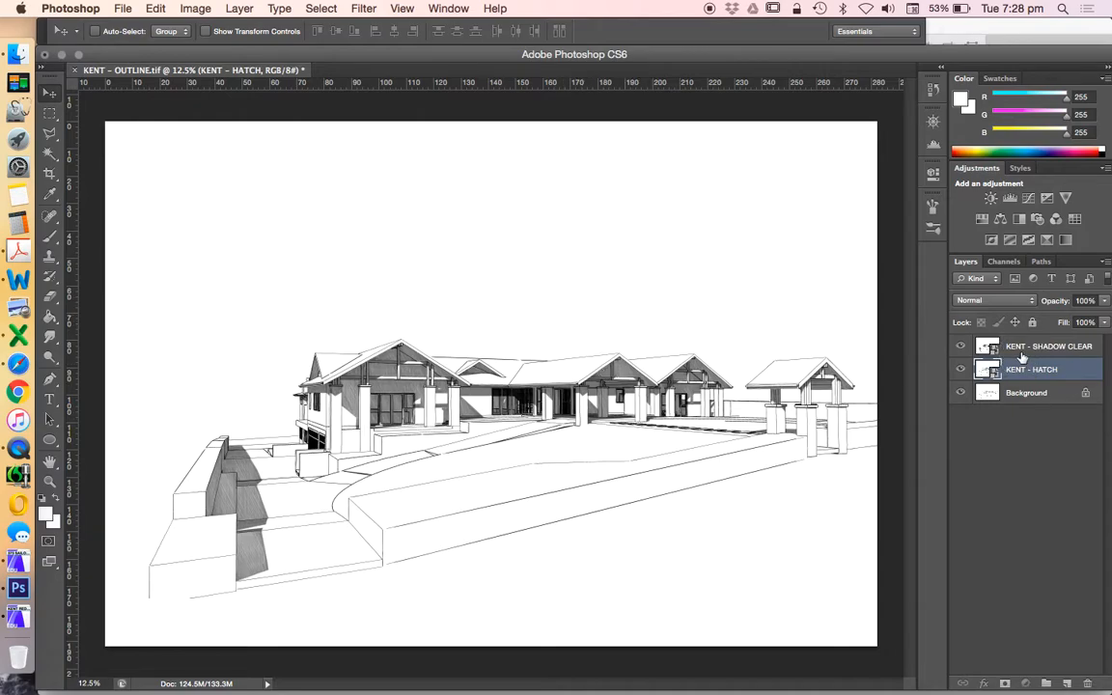
pyautogui.click(994, 300)
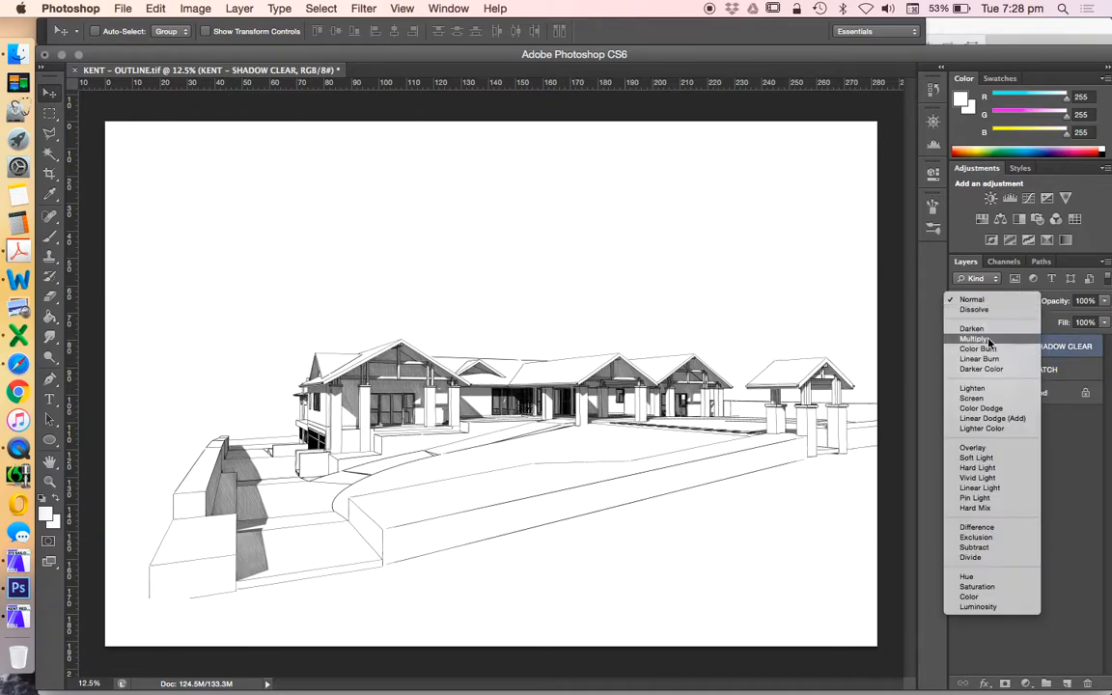
pyautogui.click(975, 338)
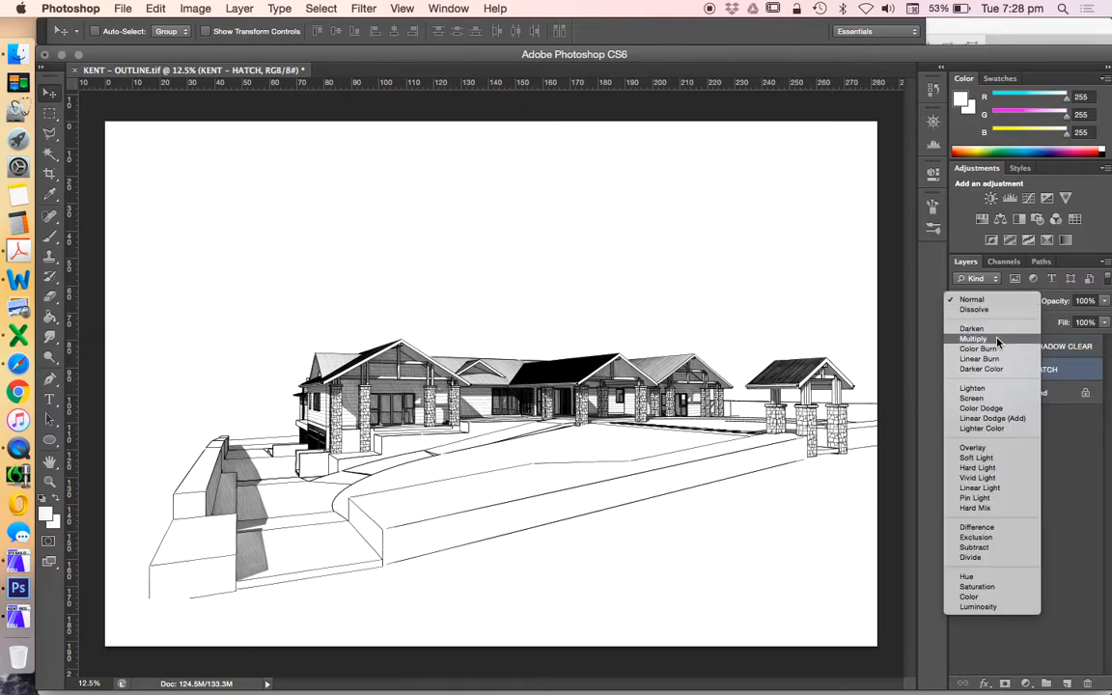
pyautogui.click(974, 338)
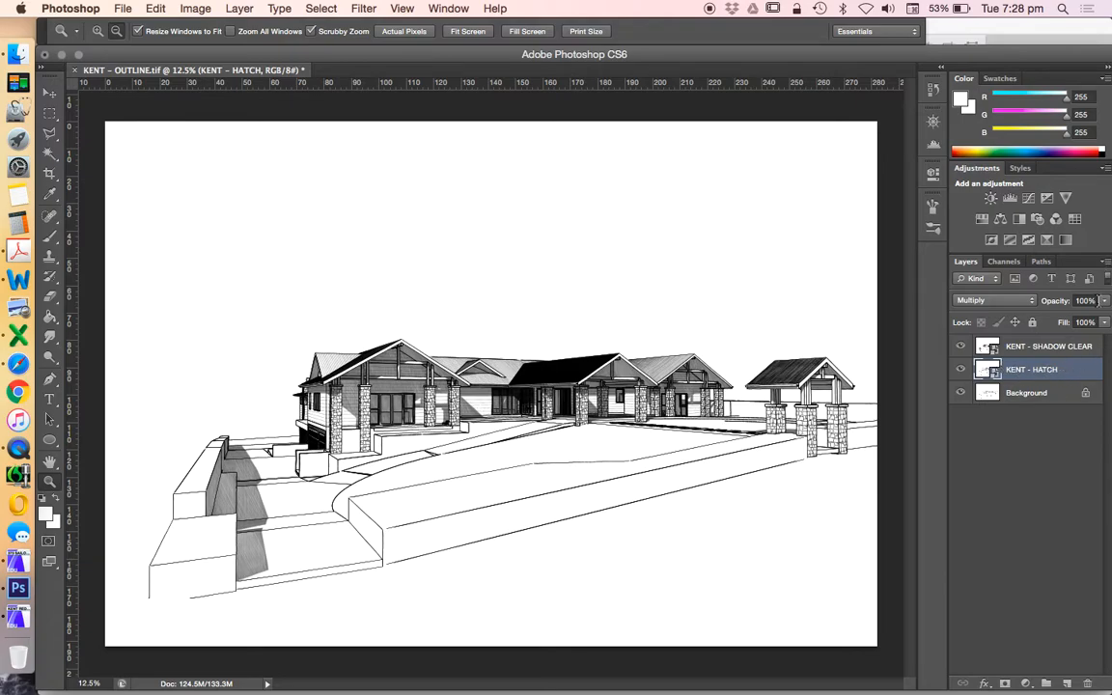
# Step: Lower the hatch layer's opacity and set the shadow layer to 50%
pyautogui.moveTo(1086, 300); pyautogui.dragTo(1098, 320)
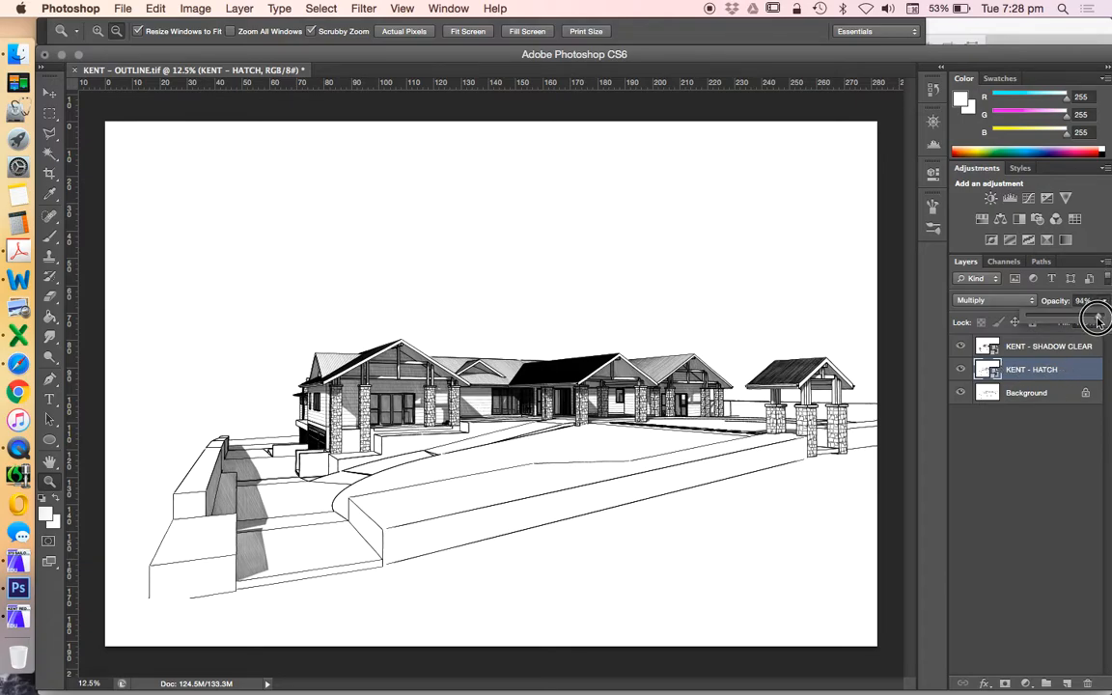
pyautogui.moveTo(1099, 319); pyautogui.dragTo(1080, 322)
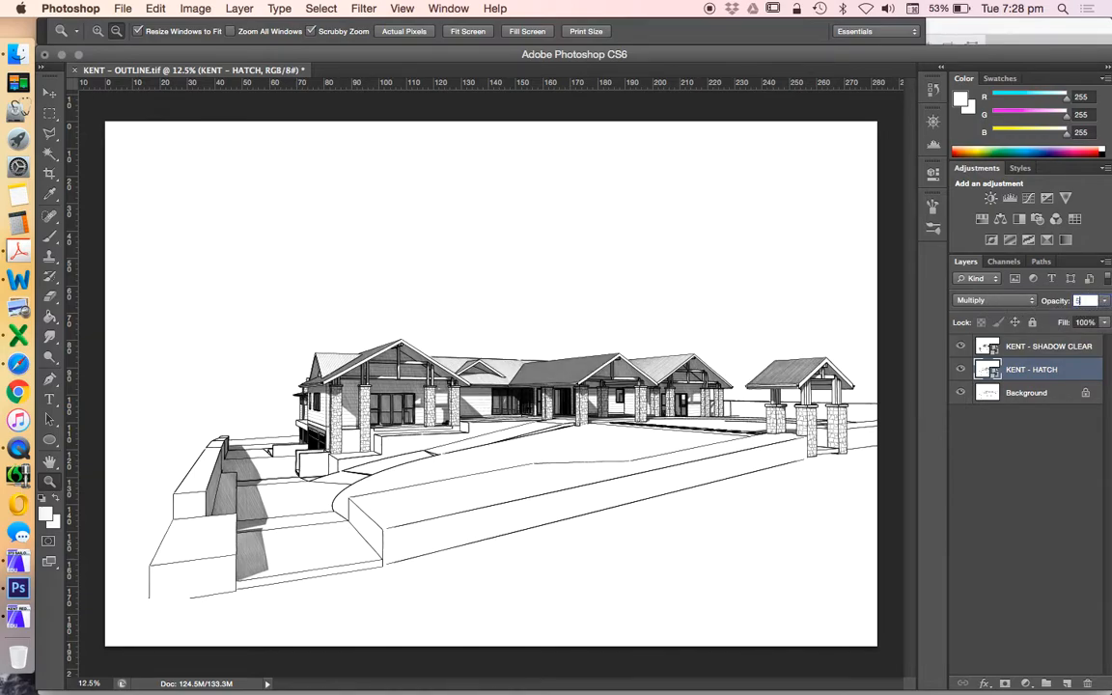
pyautogui.click(1050, 345)
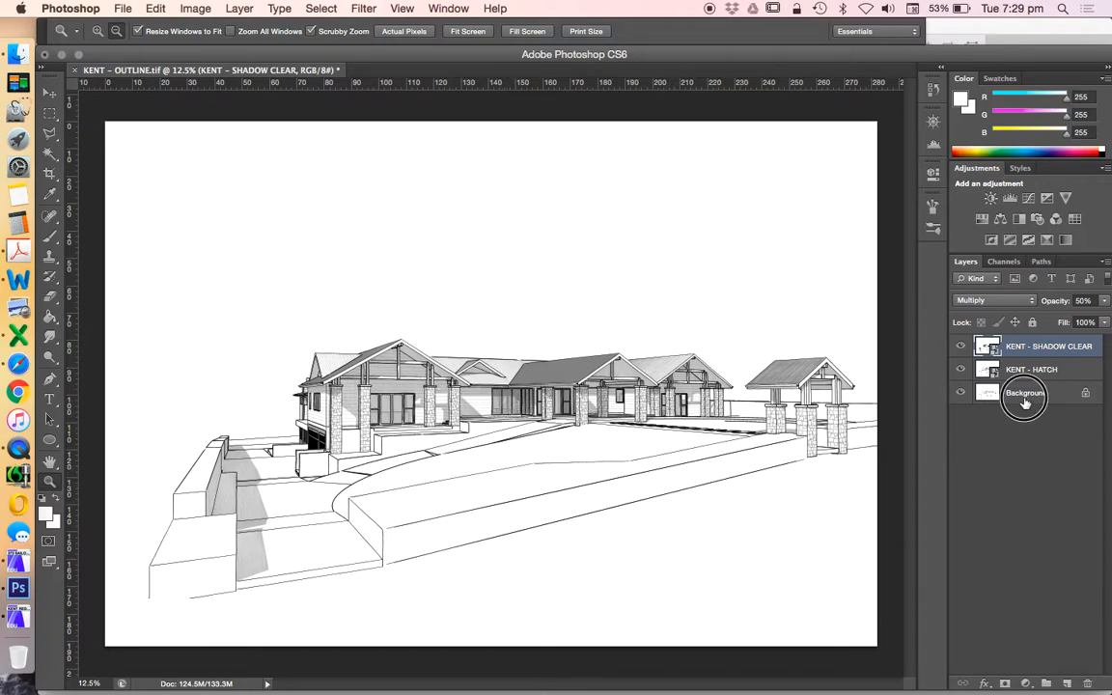
# Step: Duplicate the Background layer from the Layer menu
pyautogui.click(1024, 392)
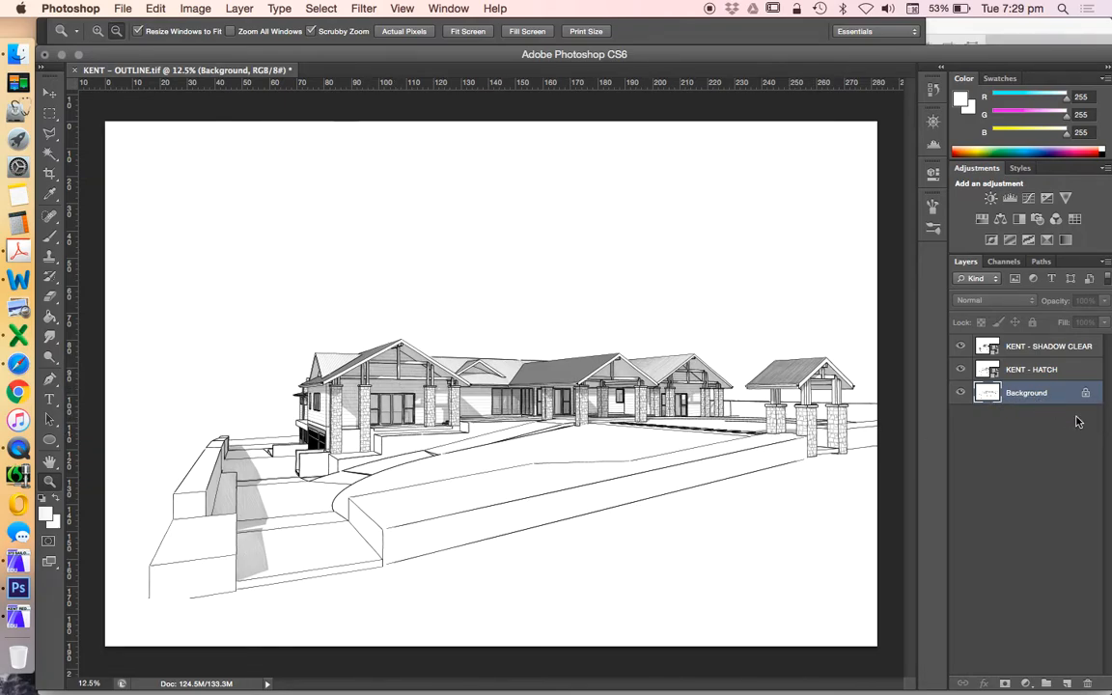
pyautogui.click(238, 7)
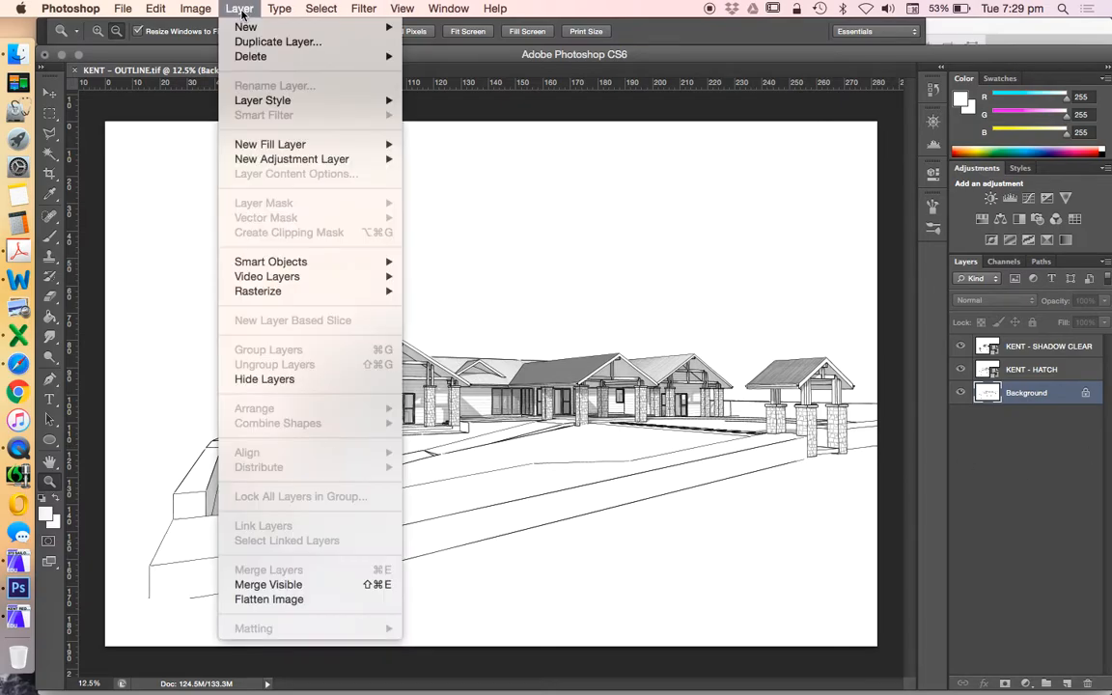
pyautogui.click(278, 40)
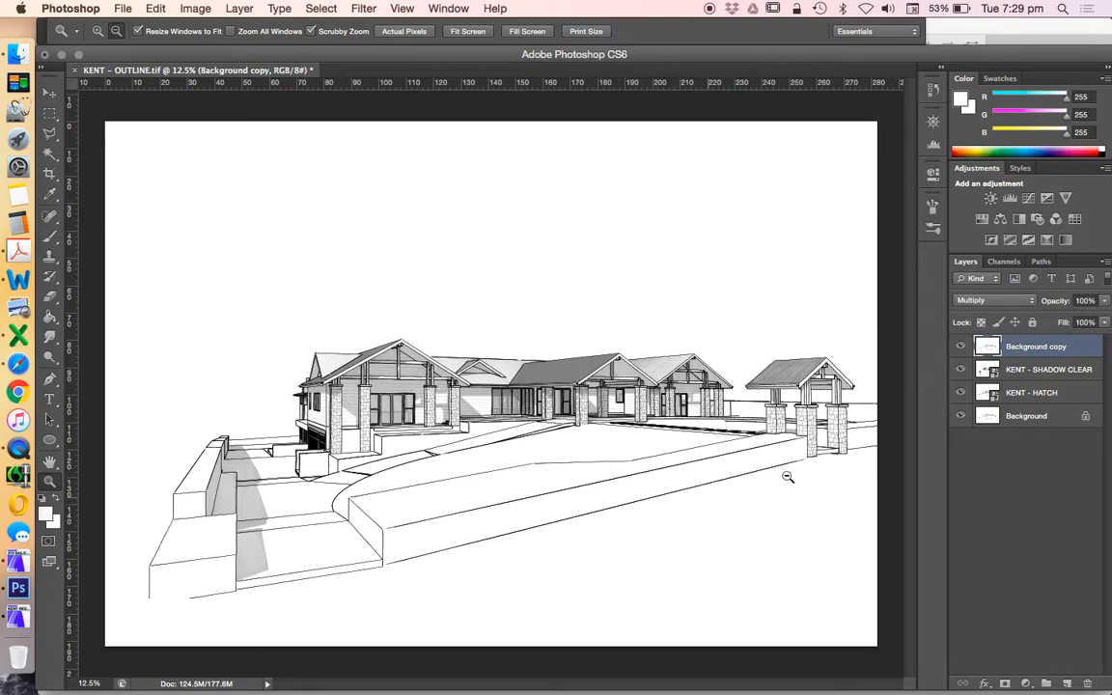
pyautogui.moveTo(989, 377)
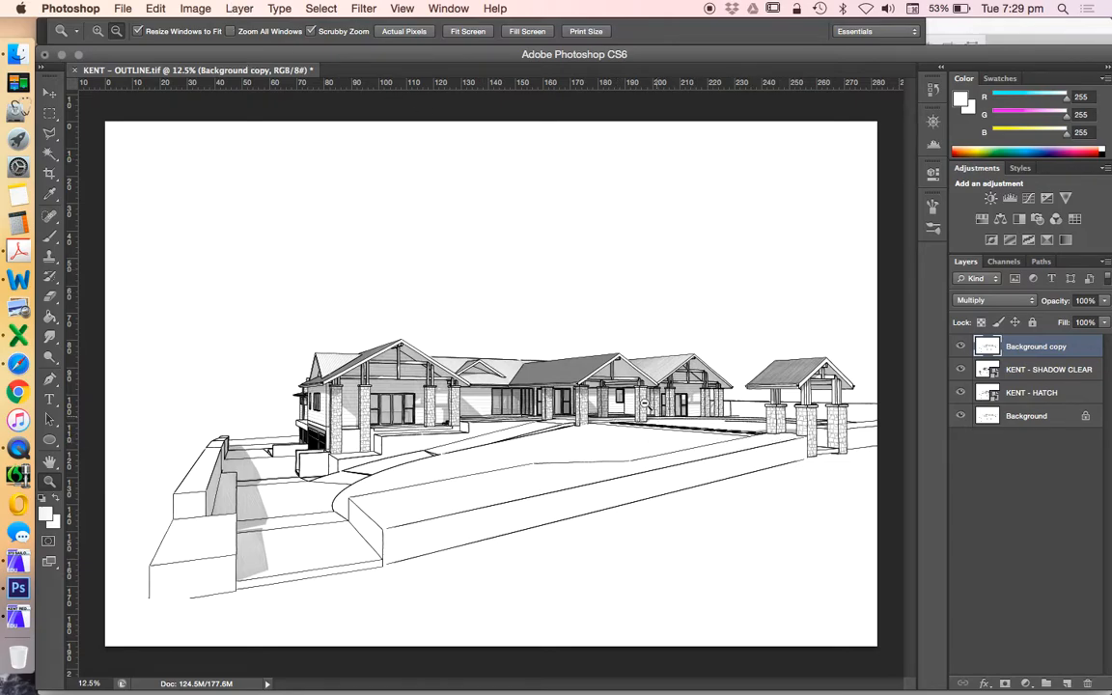
pyautogui.moveTo(856, 360)
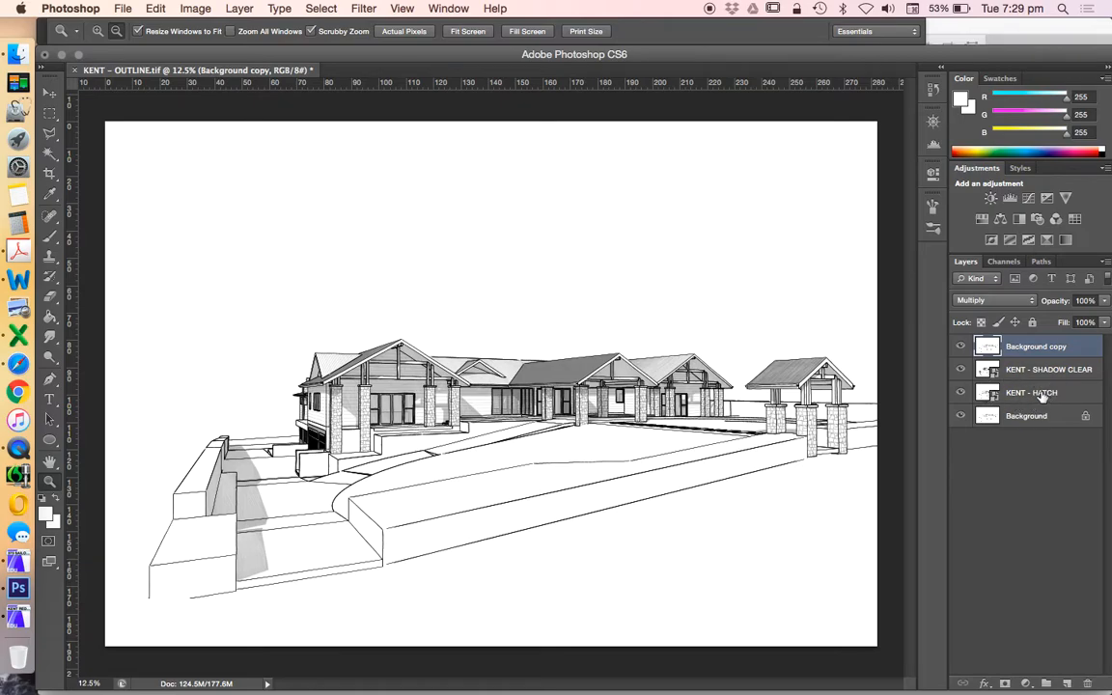
# Step: Raise the KENT - SHADOW CLEAR layer's opacity to 79%
pyautogui.click(1031, 392)
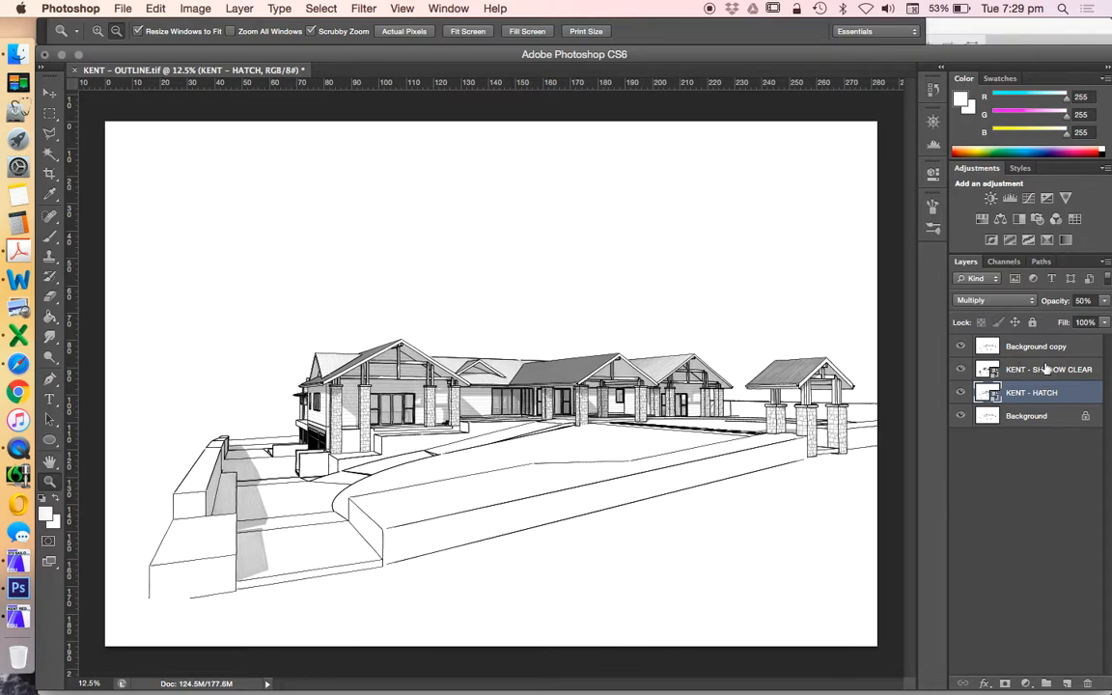
pyautogui.click(1049, 369)
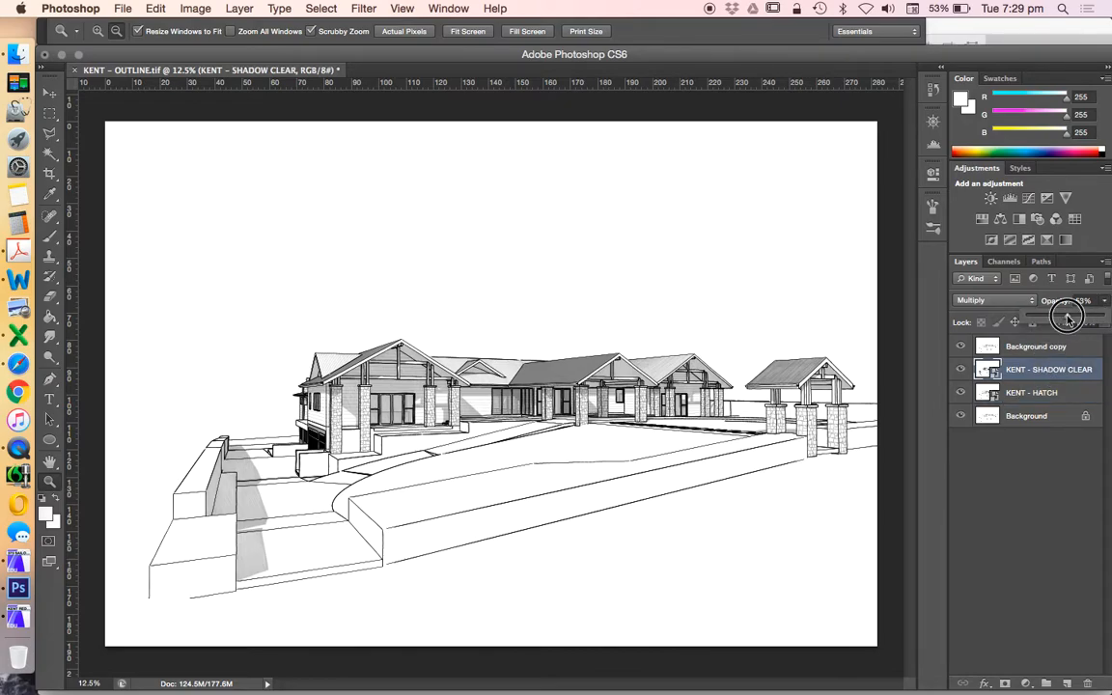
pyautogui.moveTo(1067, 319); pyautogui.dragTo(1099, 319)
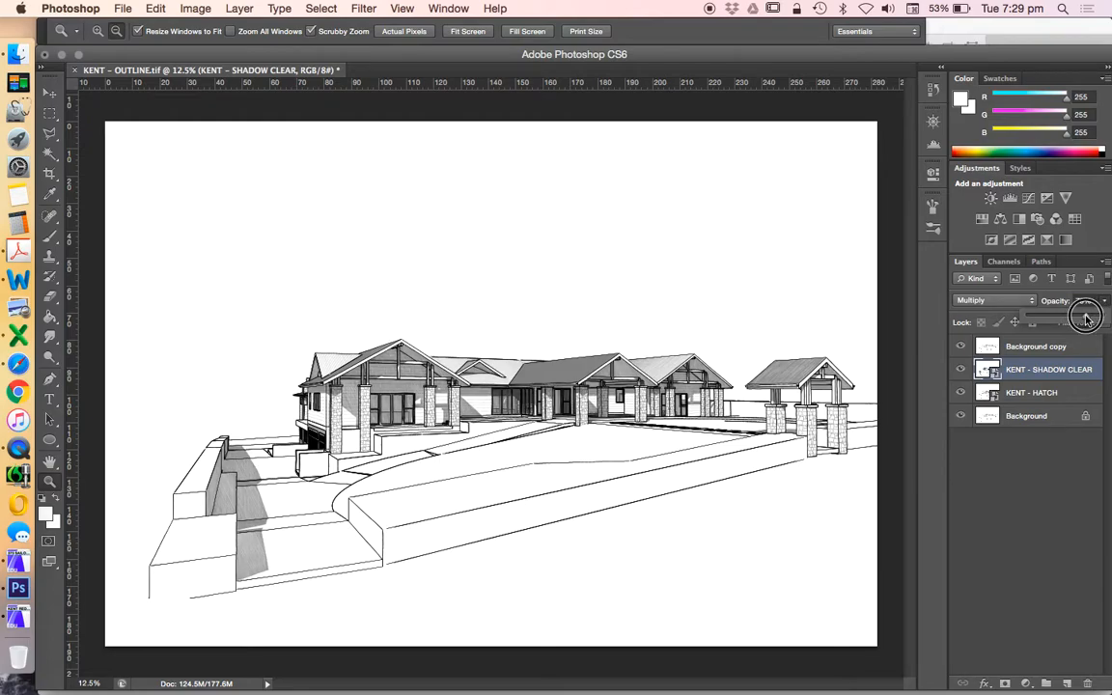
pyautogui.moveTo(1086, 316); pyautogui.dragTo(1086, 315)
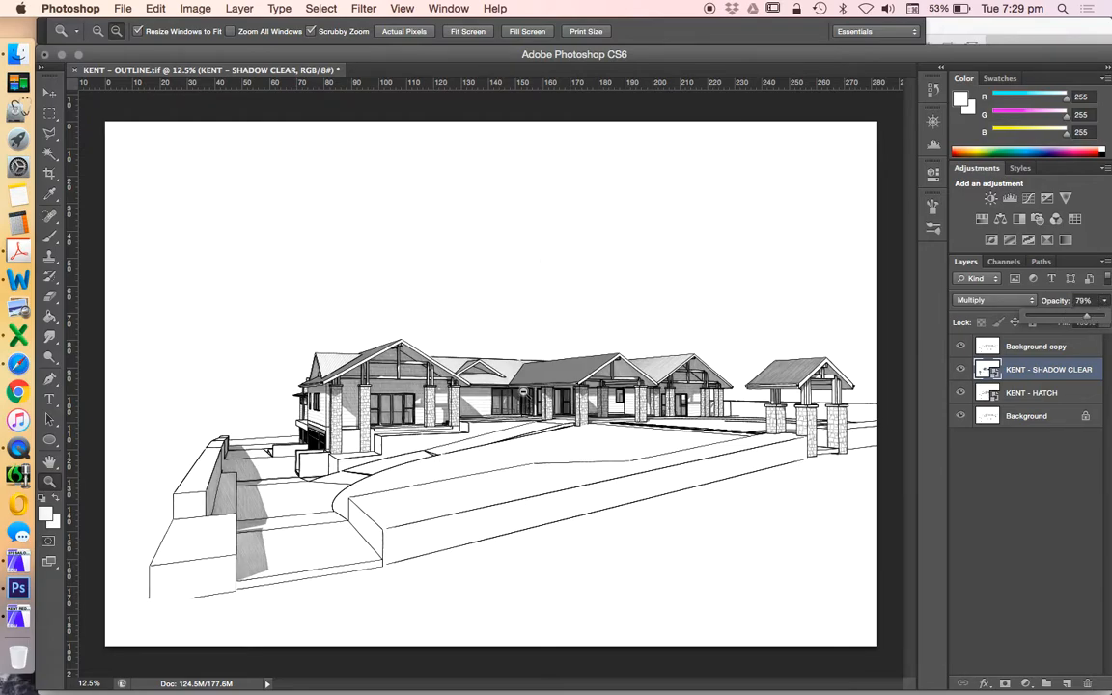
pyautogui.moveTo(428, 349)
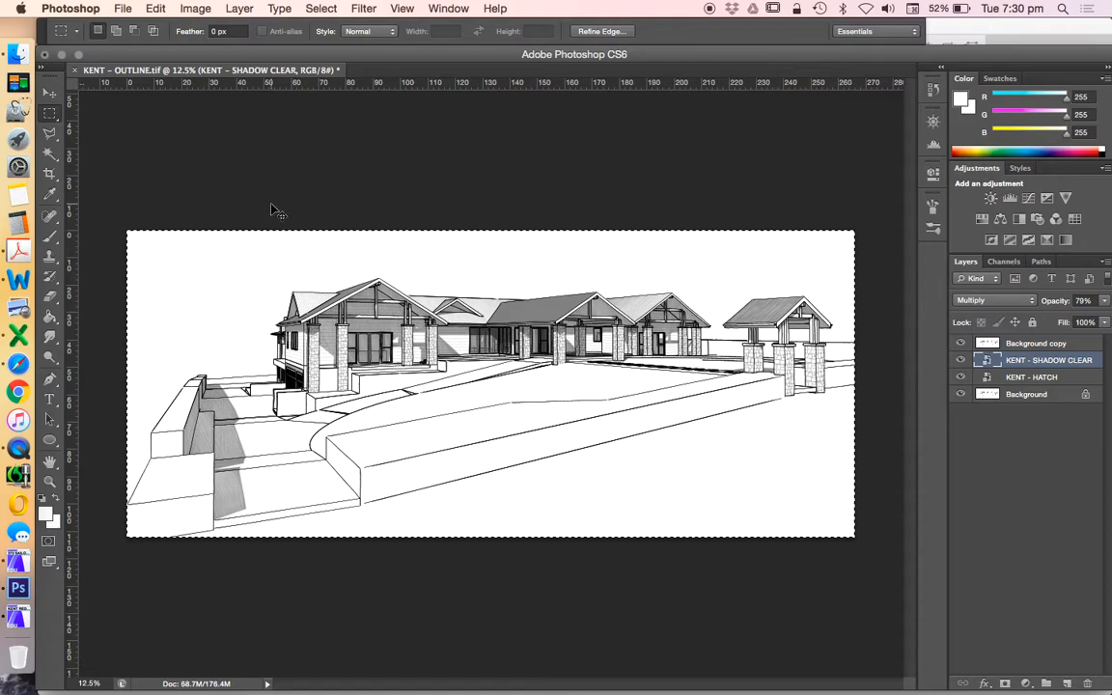
pyautogui.moveTo(109, 82)
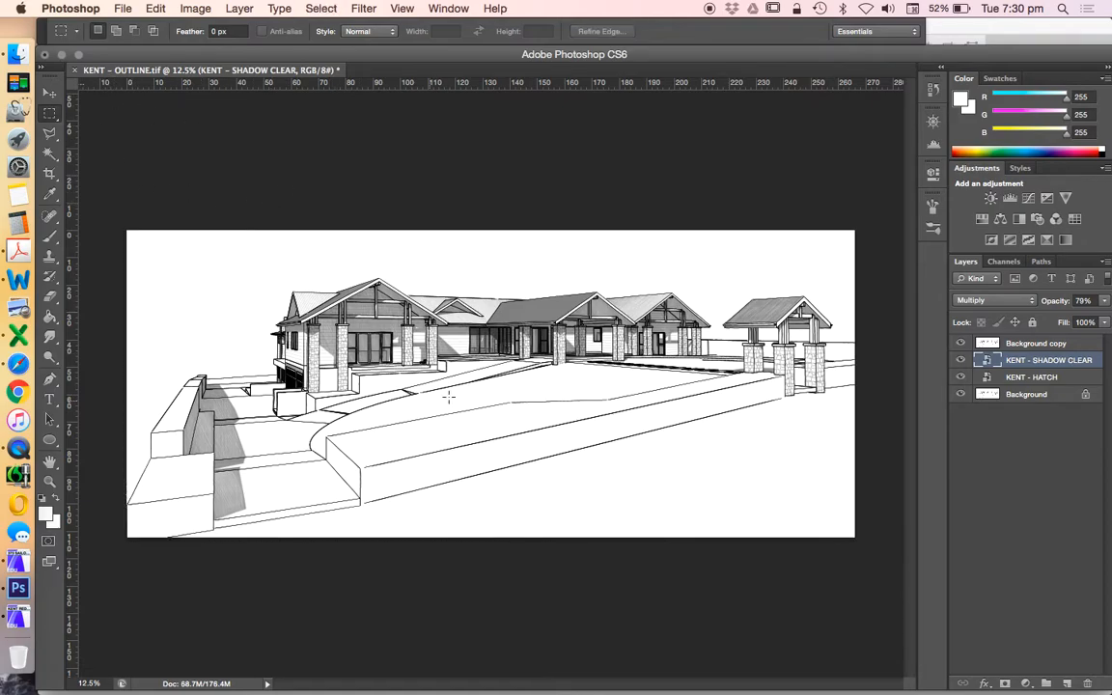
pyautogui.moveTo(486, 278)
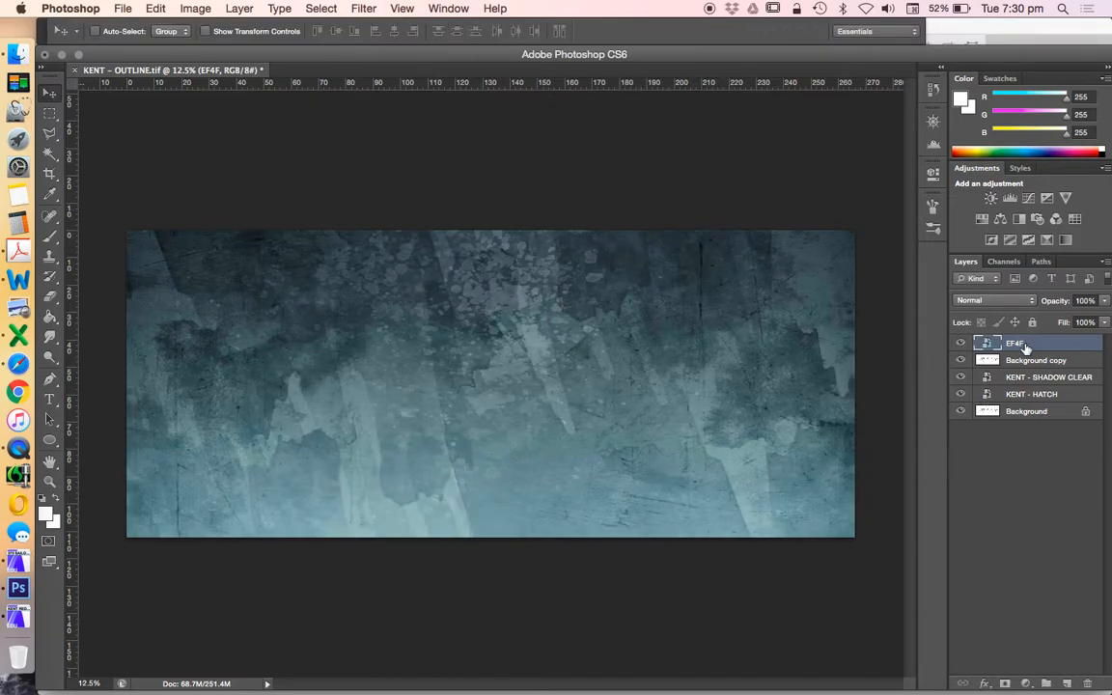
# Step: Set the EF4F texture layer to Multiply, testing lower opacities before keeping 100%
pyautogui.click(995, 301)
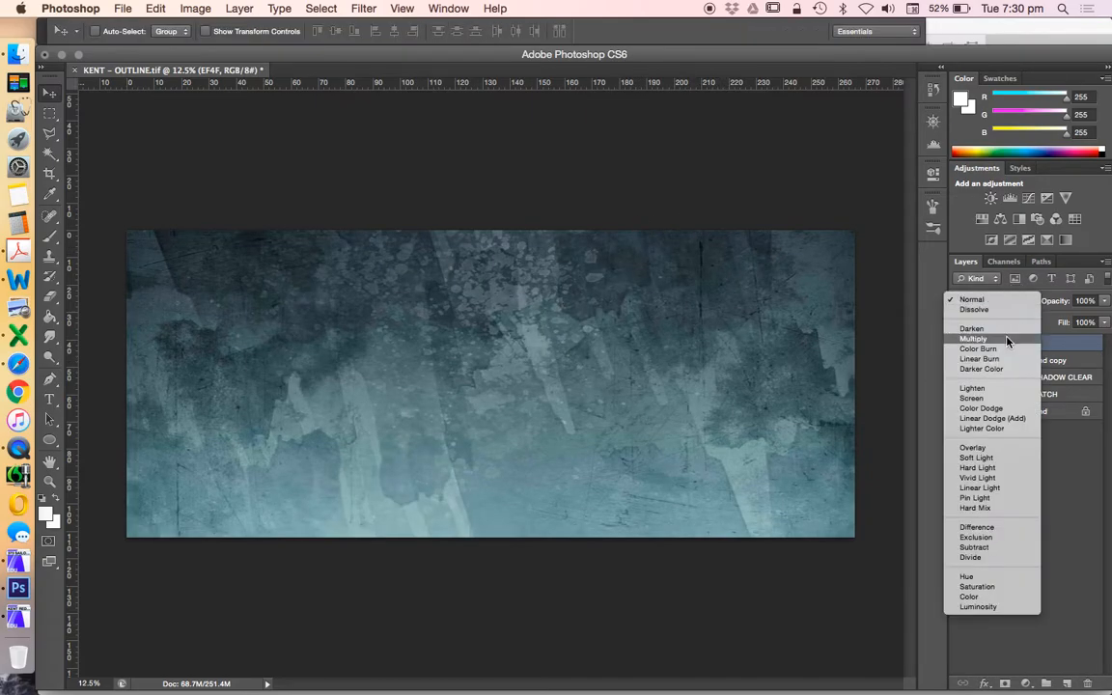
pyautogui.click(974, 339)
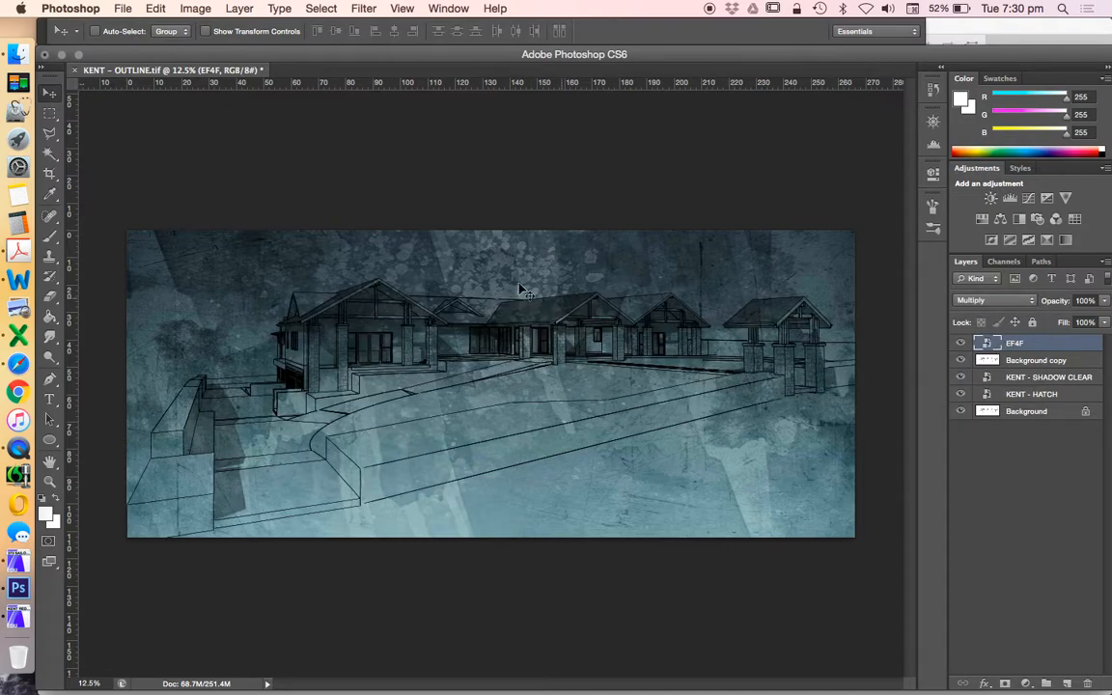
pyautogui.moveTo(756, 268)
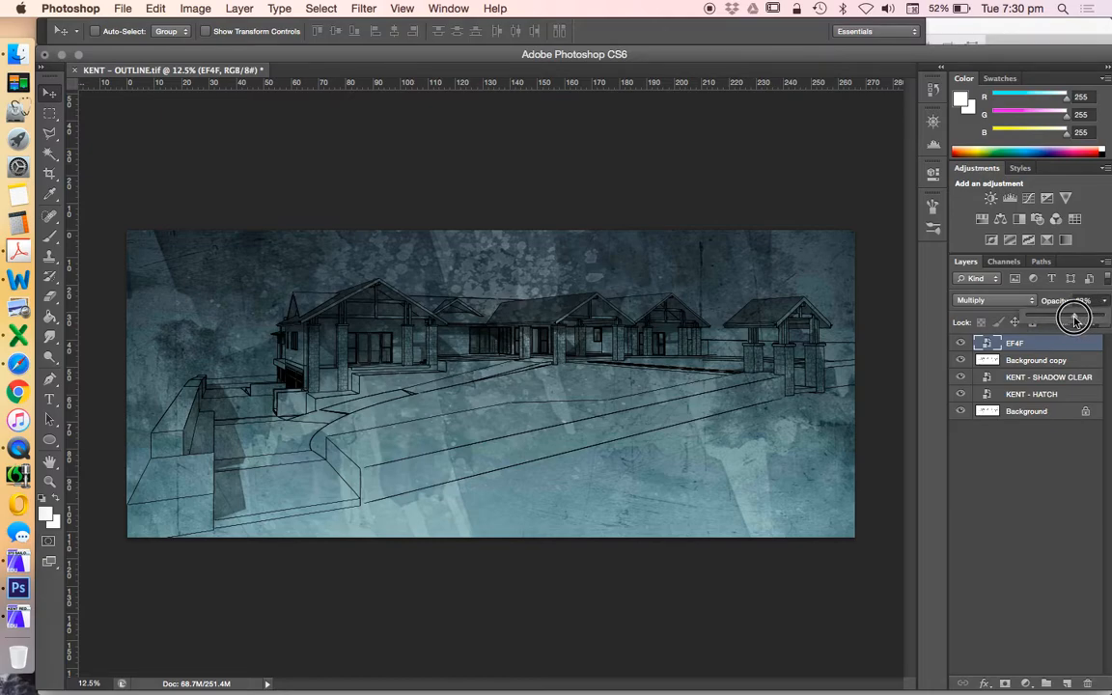
pyautogui.moveTo(1074, 318); pyautogui.dragTo(1070, 321)
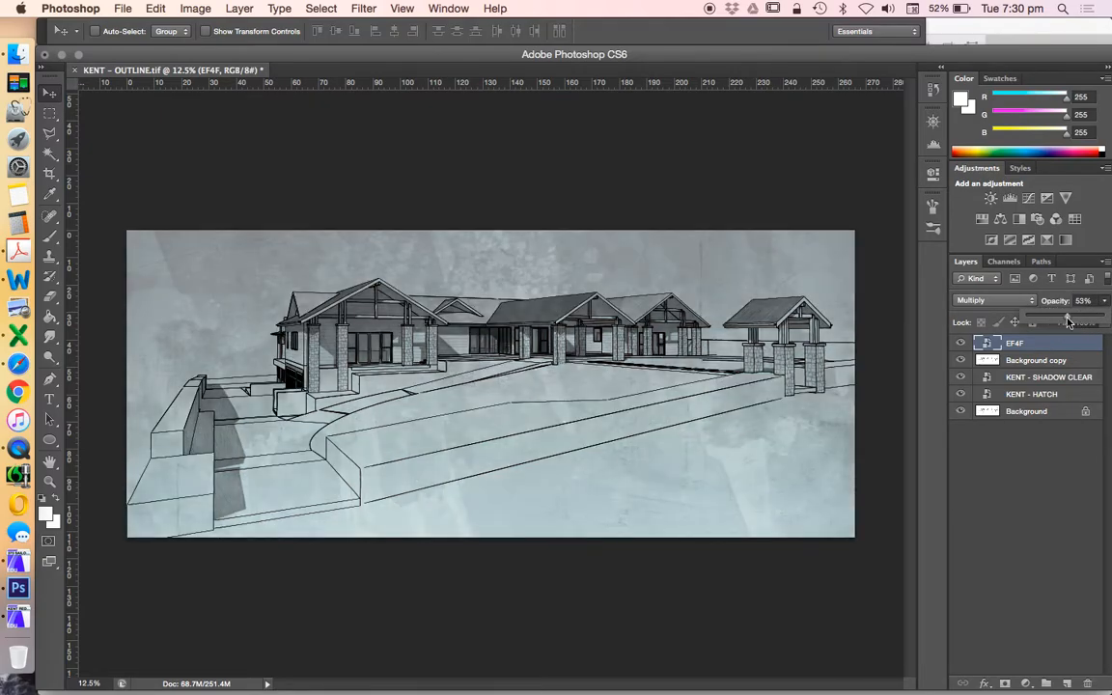
pyautogui.moveTo(1067, 319); pyautogui.dragTo(1081, 318)
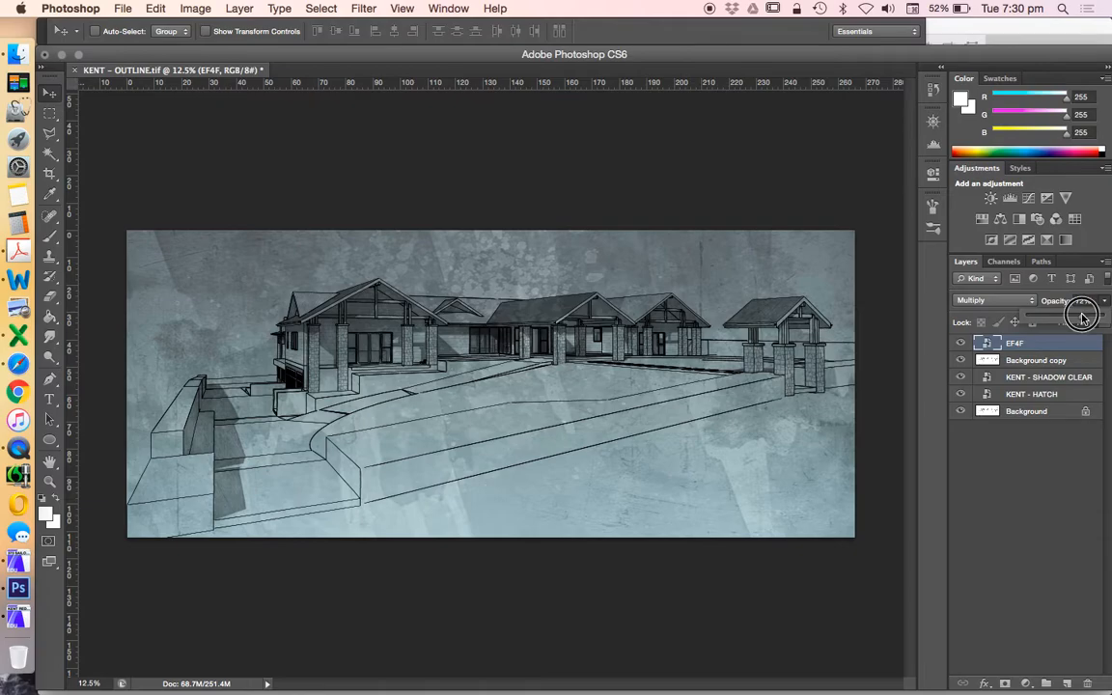
pyautogui.moveTo(1082, 319); pyautogui.dragTo(1101, 318)
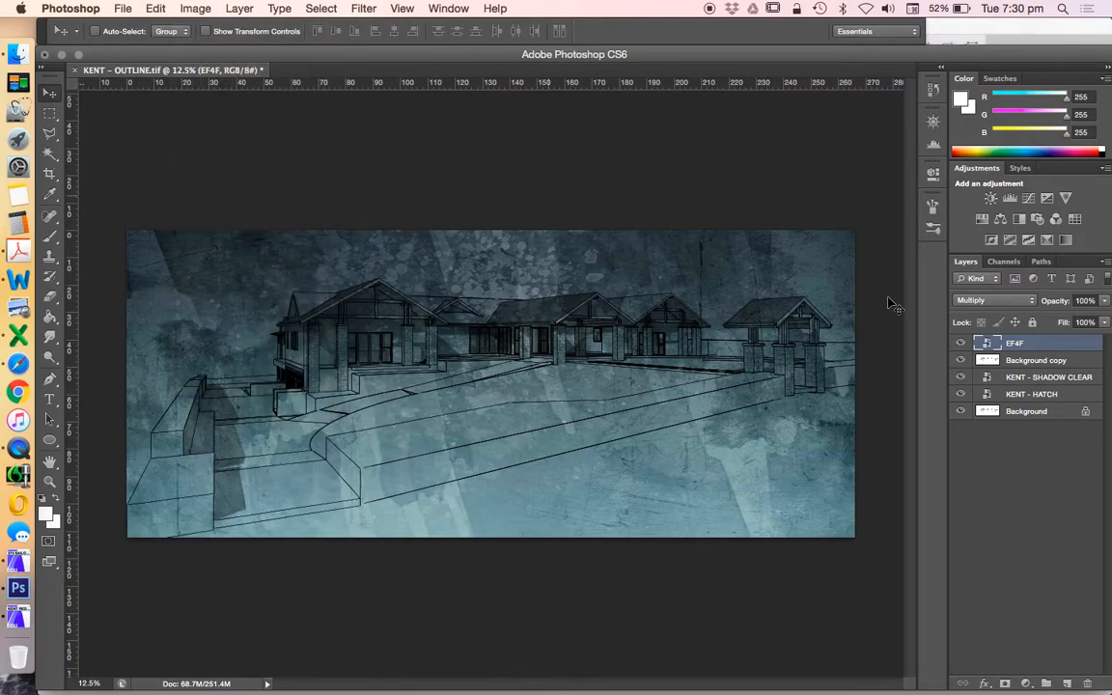
# Step: Rasterize the EF4F texture layer and desaturate it with Hue/Saturation at -100
pyautogui.rightClick(1015, 343)
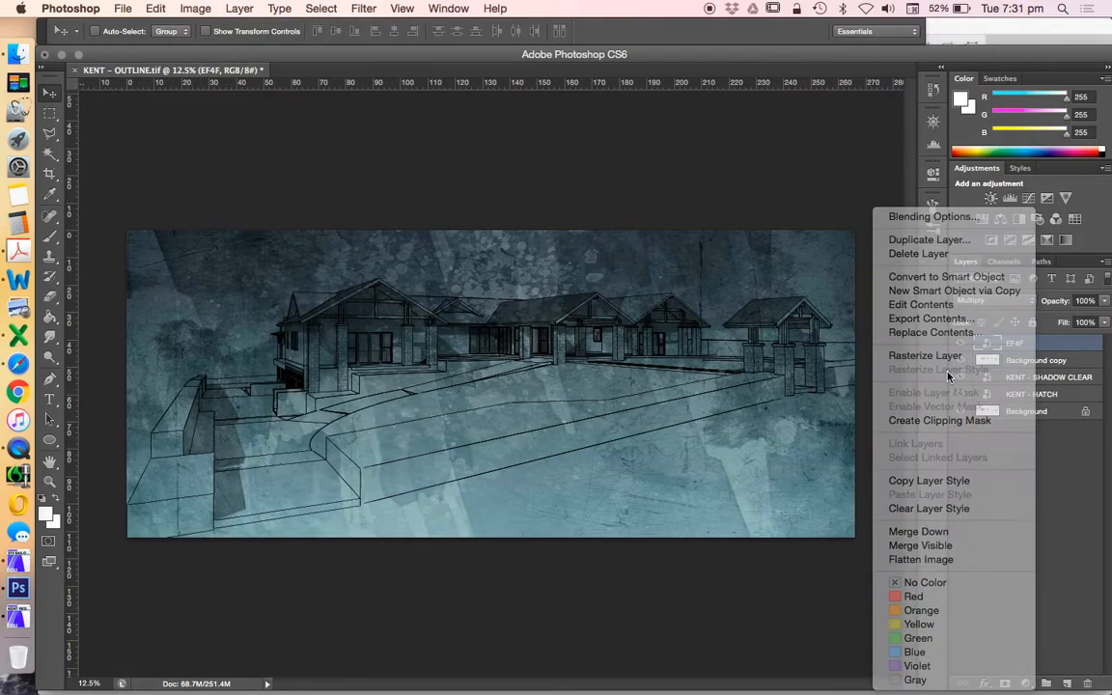
pyautogui.click(195, 7)
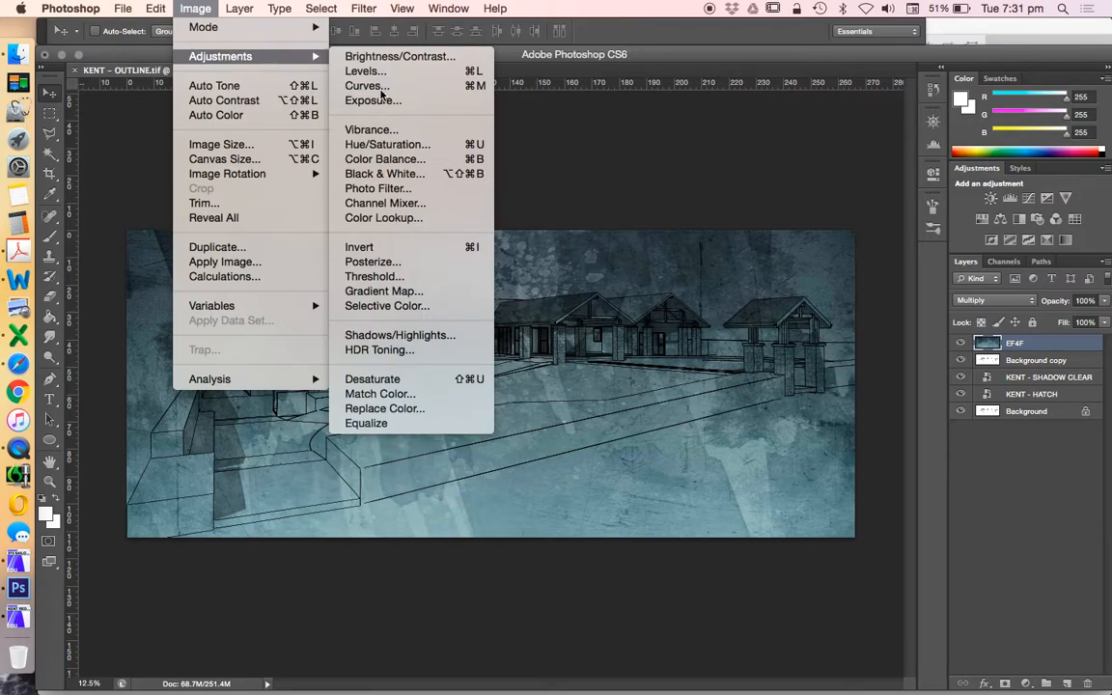
pyautogui.click(387, 144)
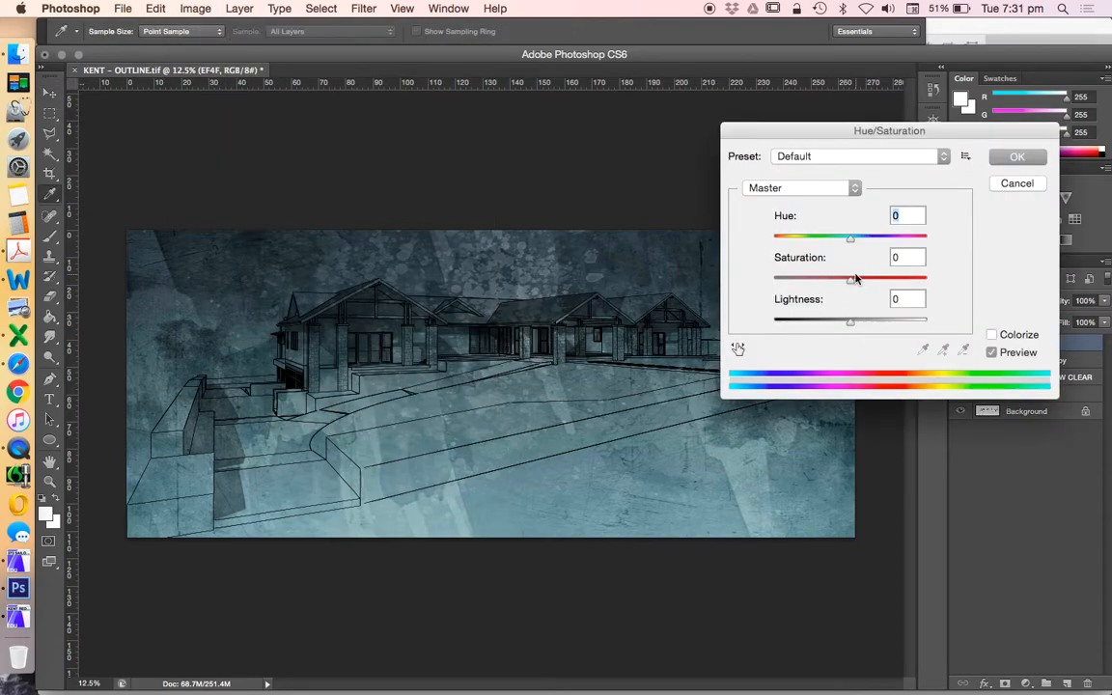
pyautogui.moveTo(849, 278); pyautogui.dragTo(772, 278)
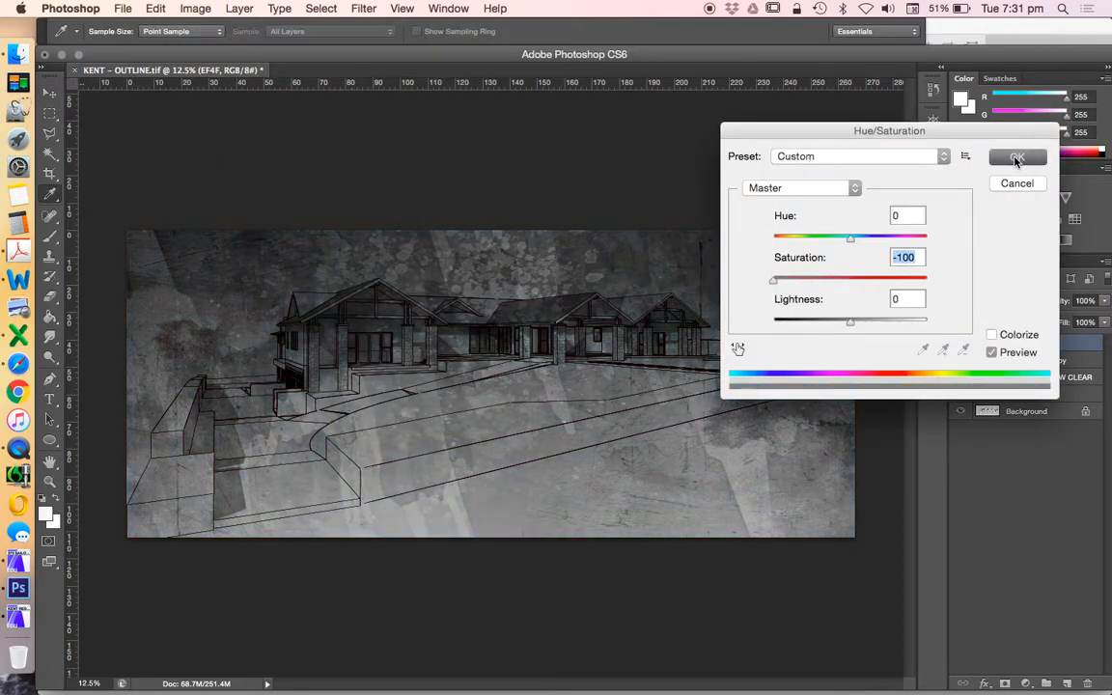
pyautogui.click(1016, 158)
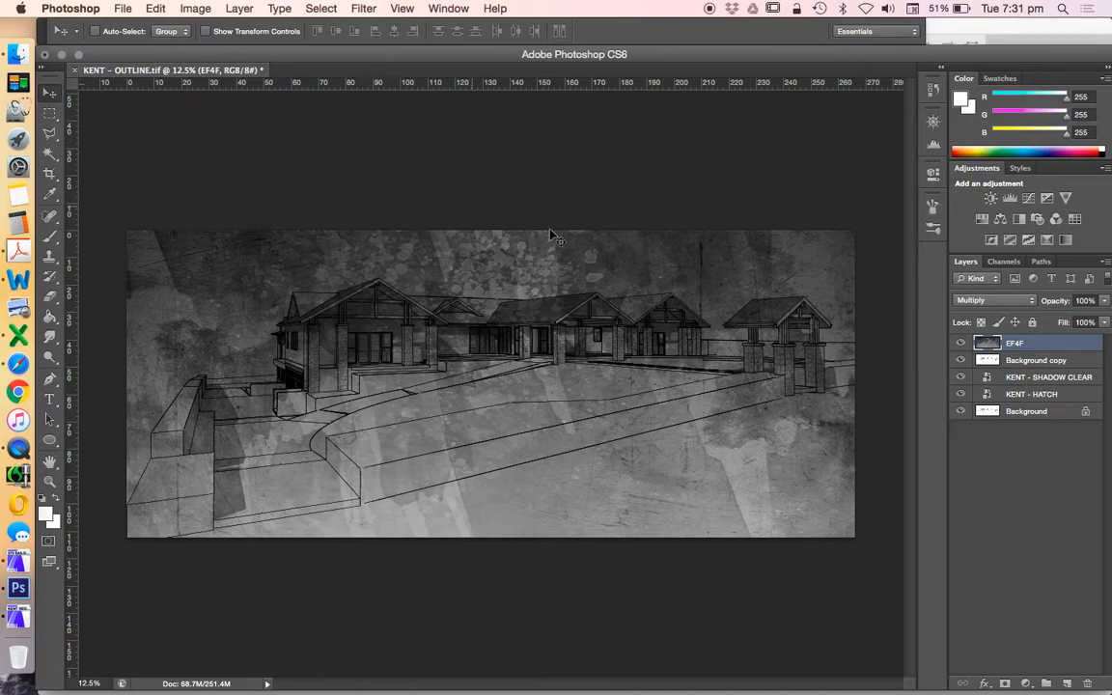
pyautogui.moveTo(973, 290)
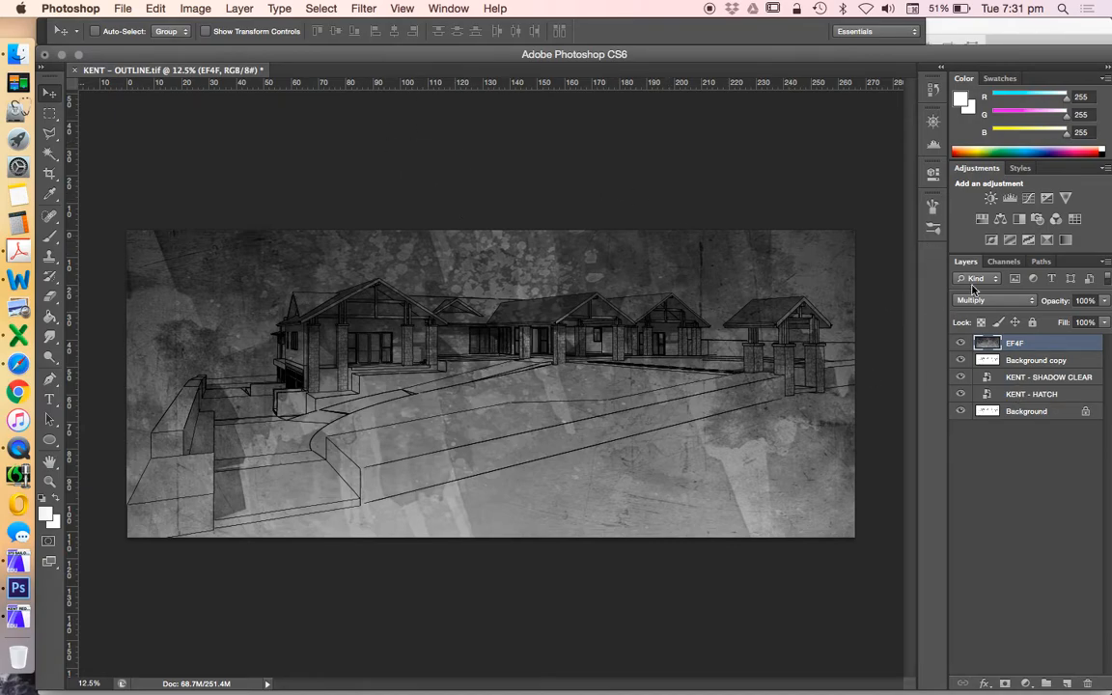
pyautogui.click(195, 8)
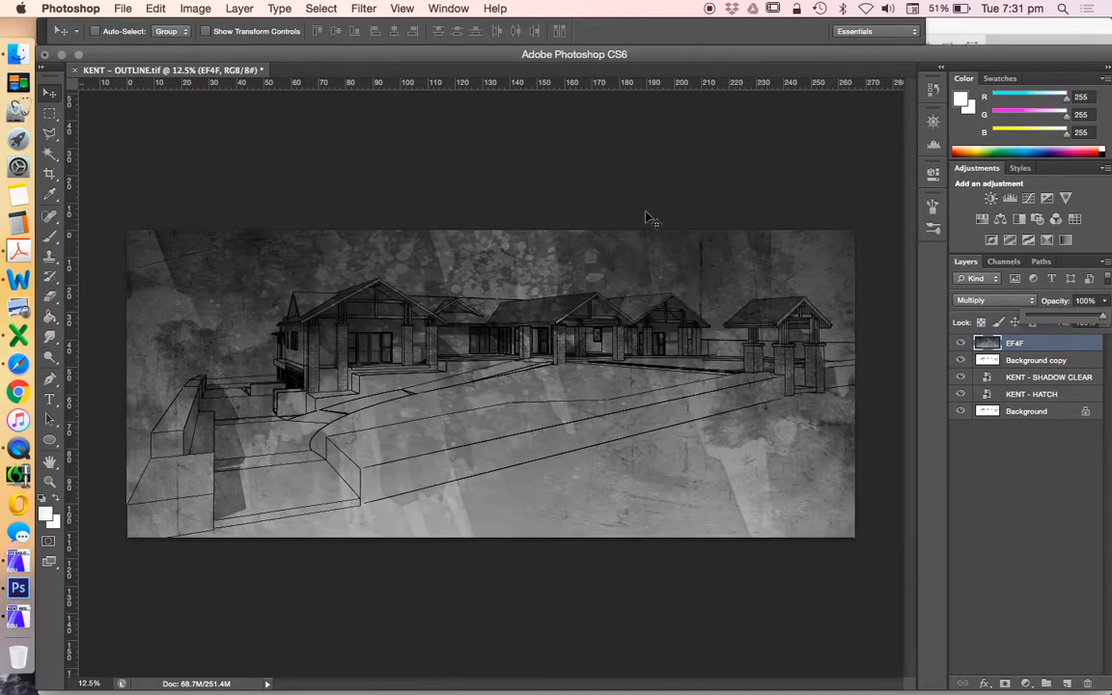
# Step: Apply Levels to the texture with white input at 148 and midtones about 1.41
pyautogui.click(195, 8)
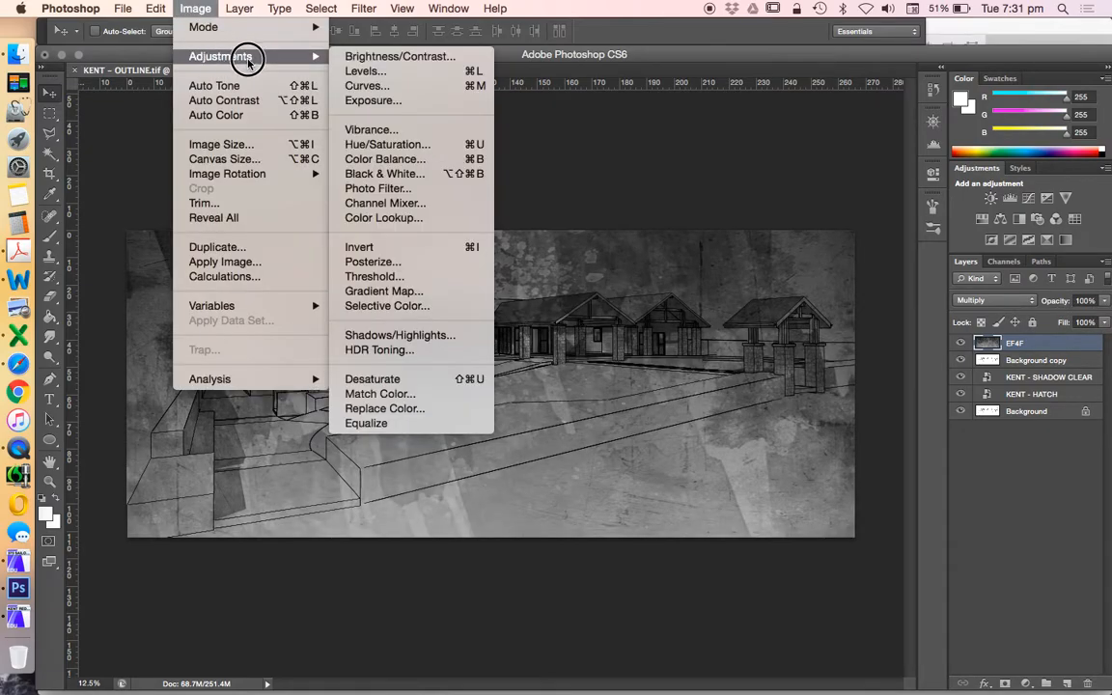
pyautogui.moveTo(398, 56)
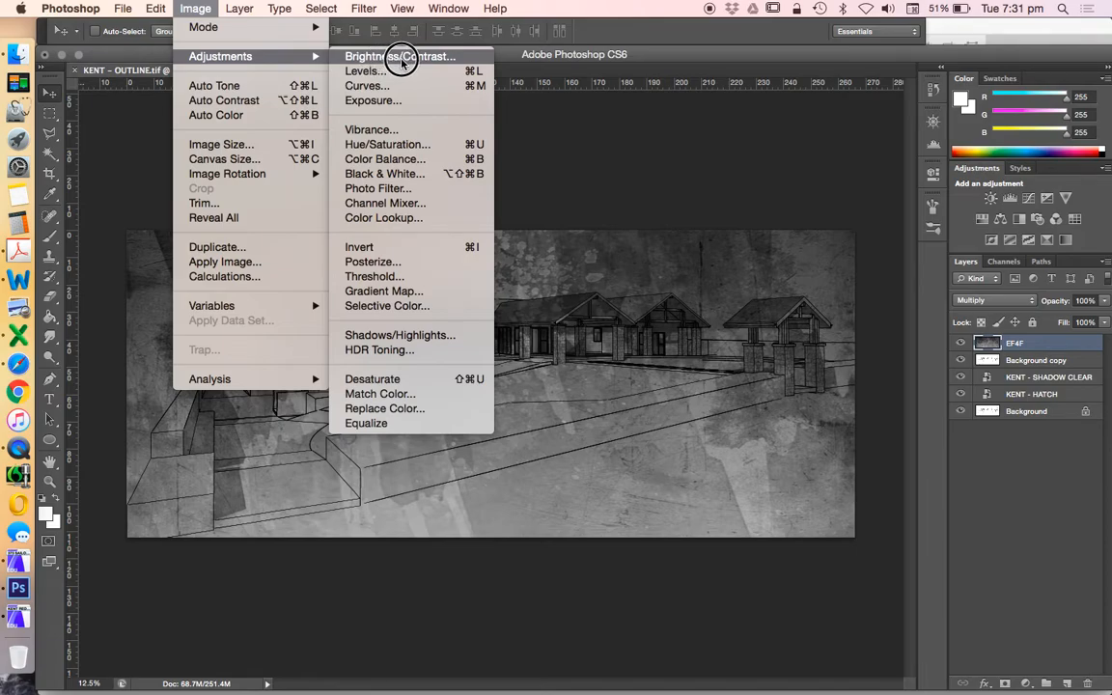
pyautogui.click(364, 71)
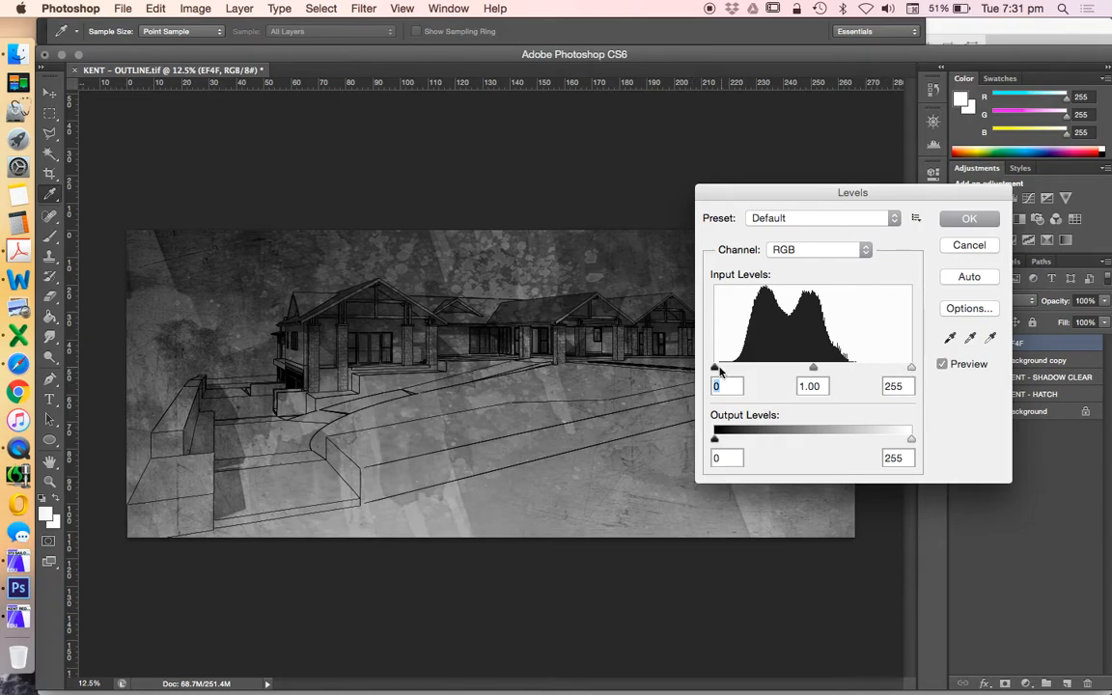
pyautogui.moveTo(911, 366); pyautogui.dragTo(853, 369)
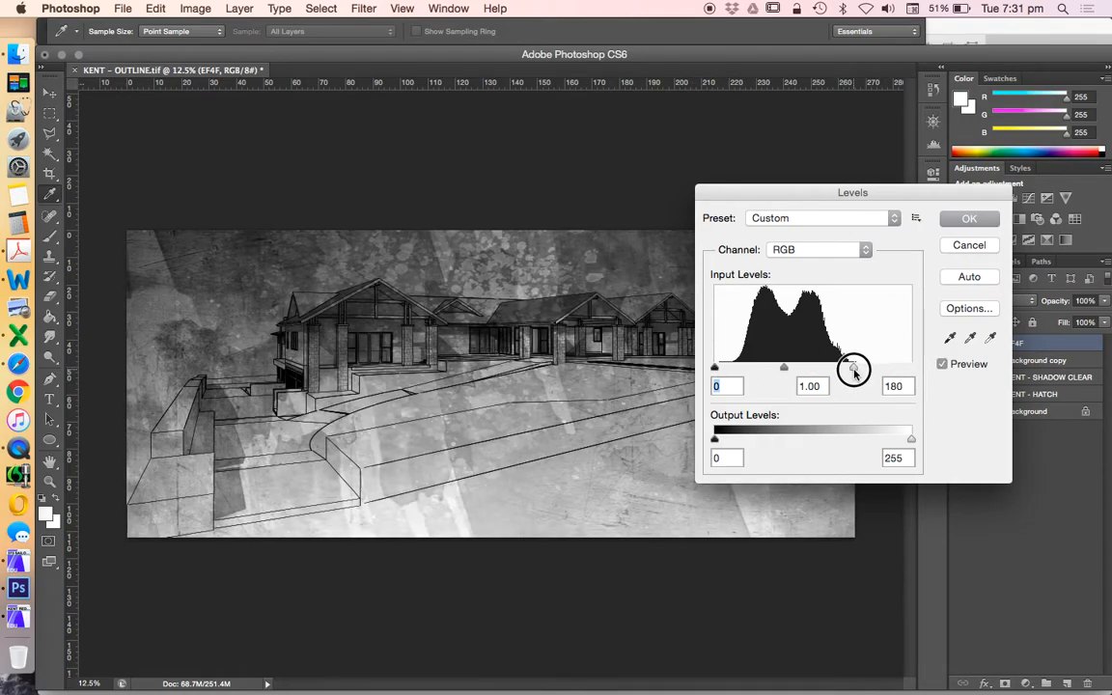
pyautogui.moveTo(854, 369); pyautogui.dragTo(802, 370)
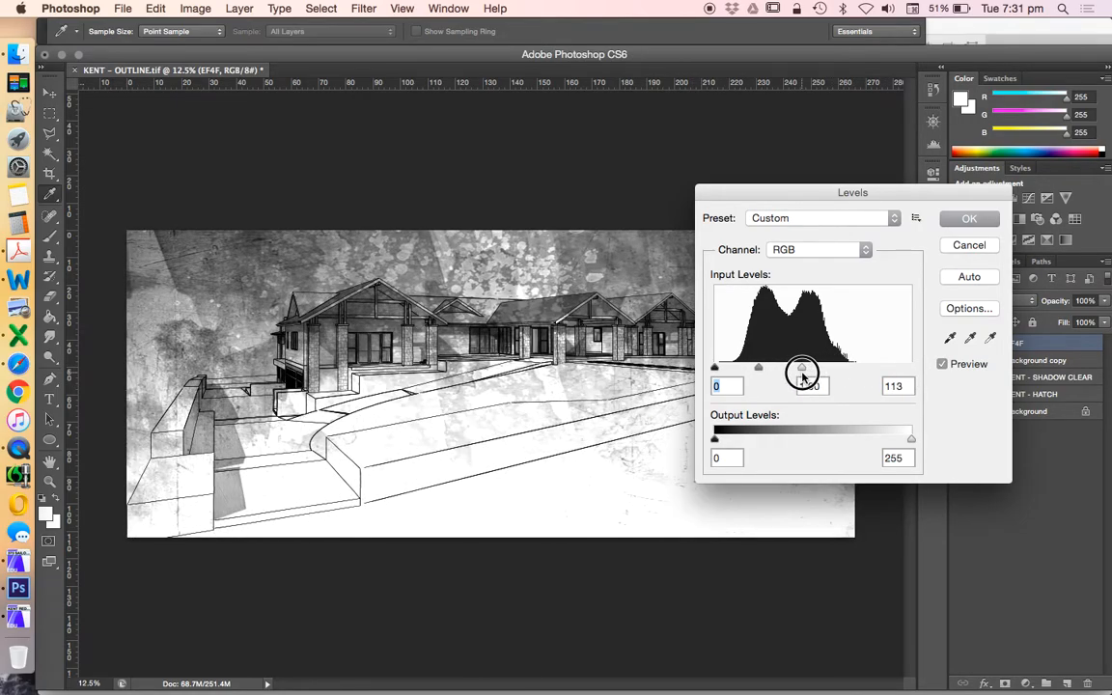
pyautogui.moveTo(804, 370); pyautogui.dragTo(863, 370)
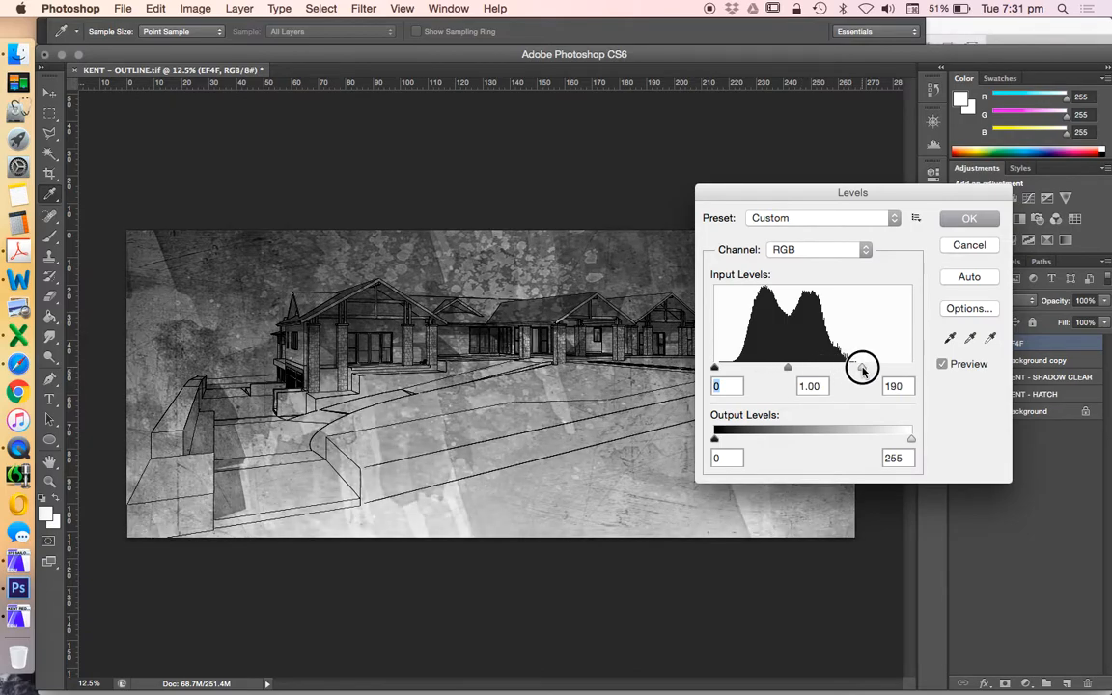
pyautogui.moveTo(862, 368); pyautogui.dragTo(830, 372)
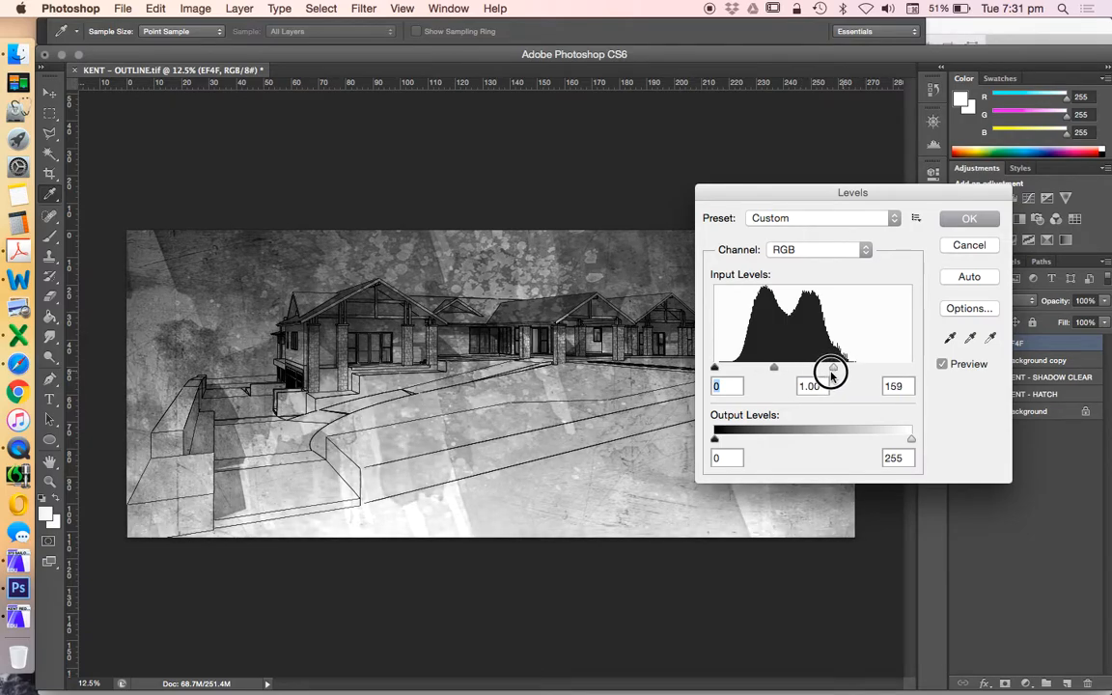
pyautogui.moveTo(831, 369); pyautogui.dragTo(790, 369)
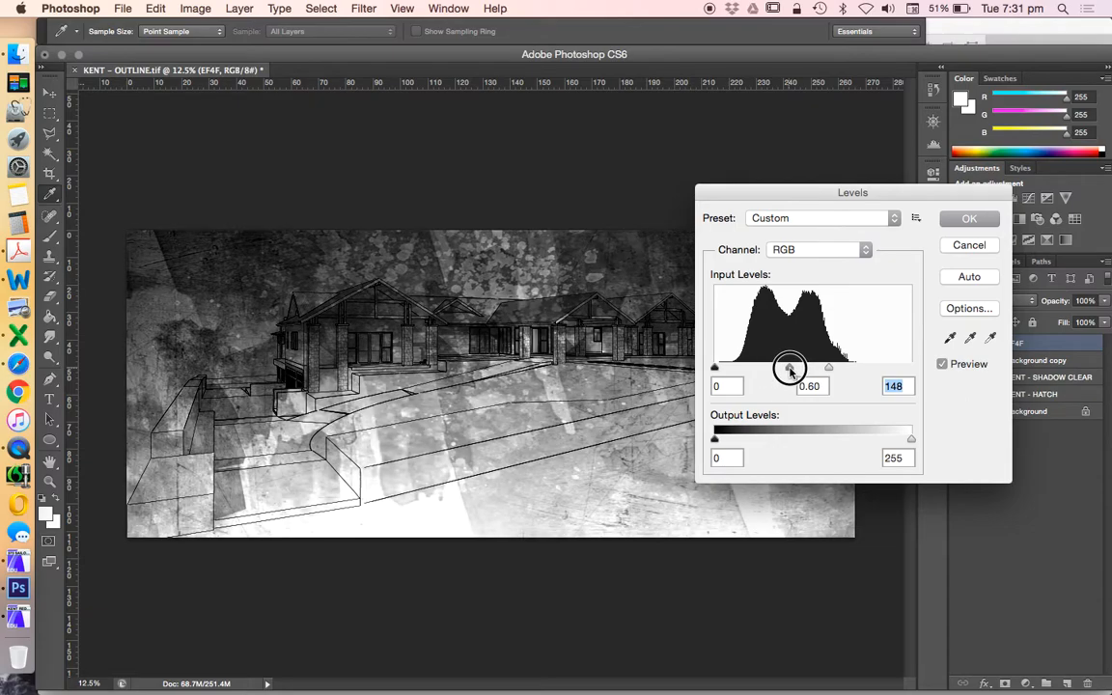
pyautogui.moveTo(789, 368); pyautogui.dragTo(742, 368)
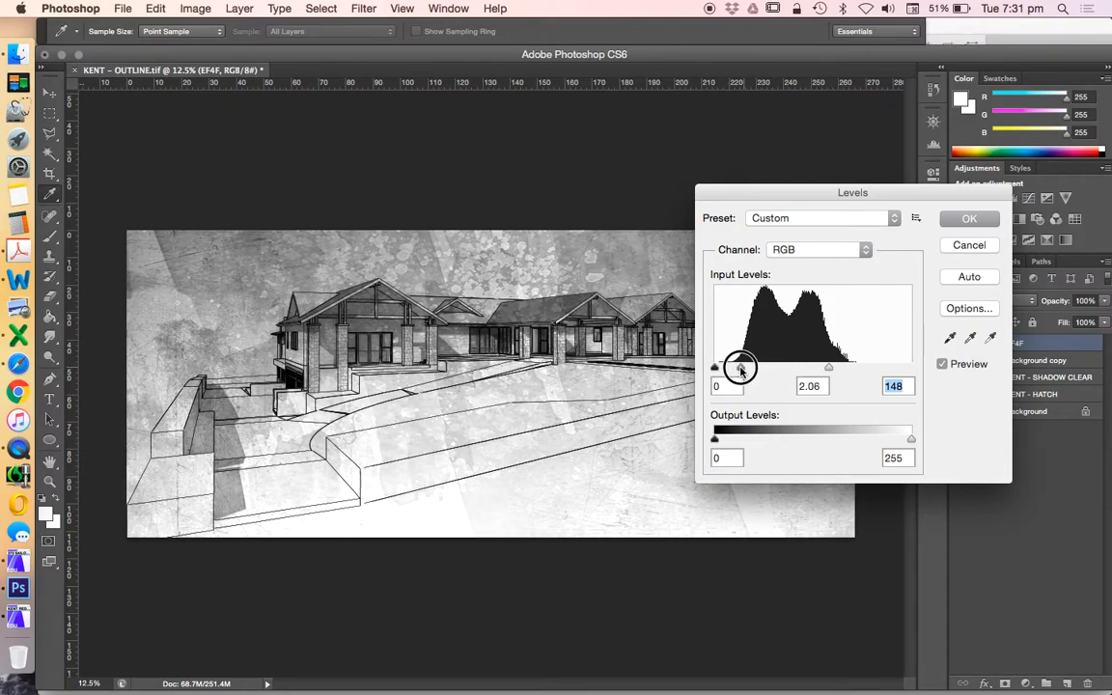
pyautogui.moveTo(742, 368); pyautogui.dragTo(763, 368)
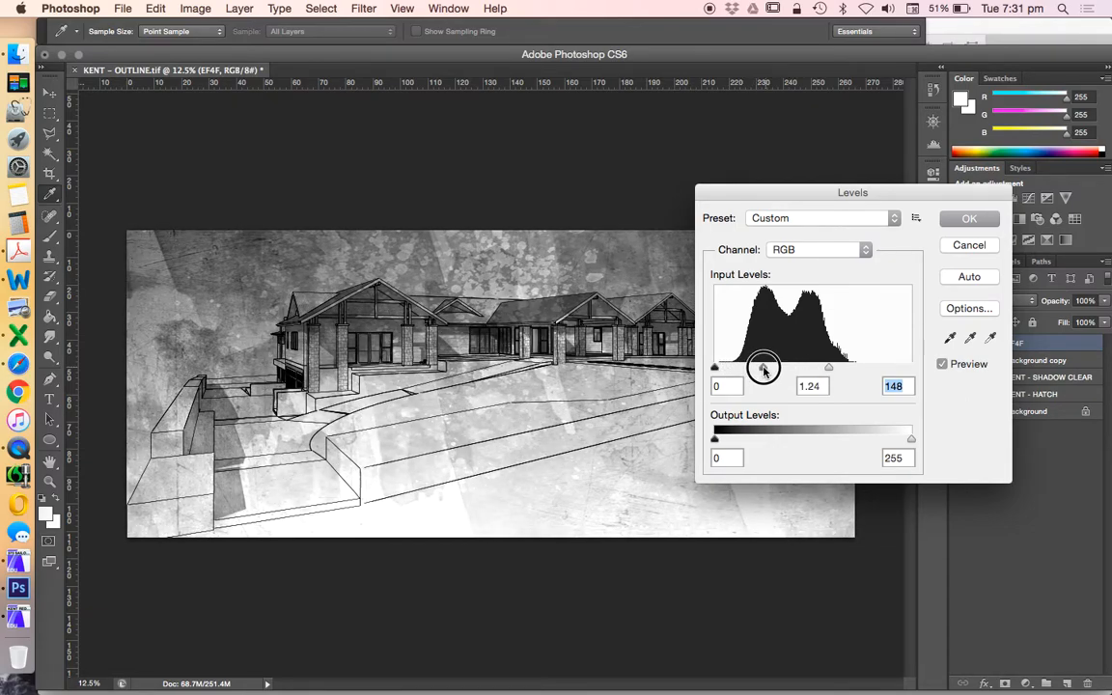
pyautogui.moveTo(762, 367); pyautogui.dragTo(758, 367)
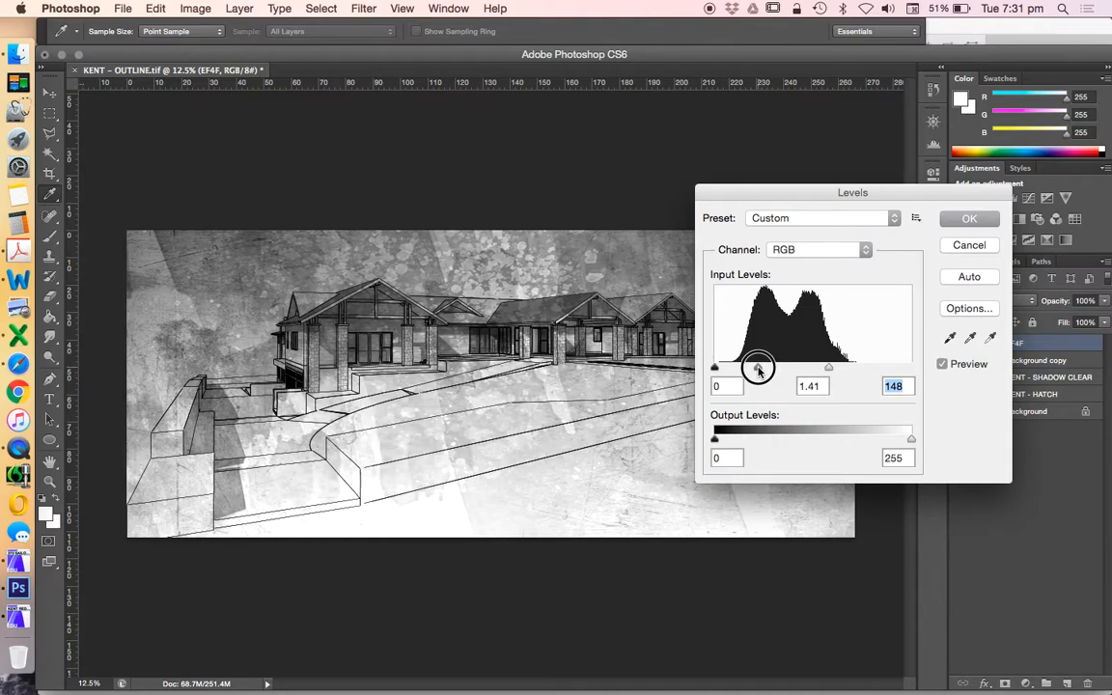
pyautogui.click(969, 217)
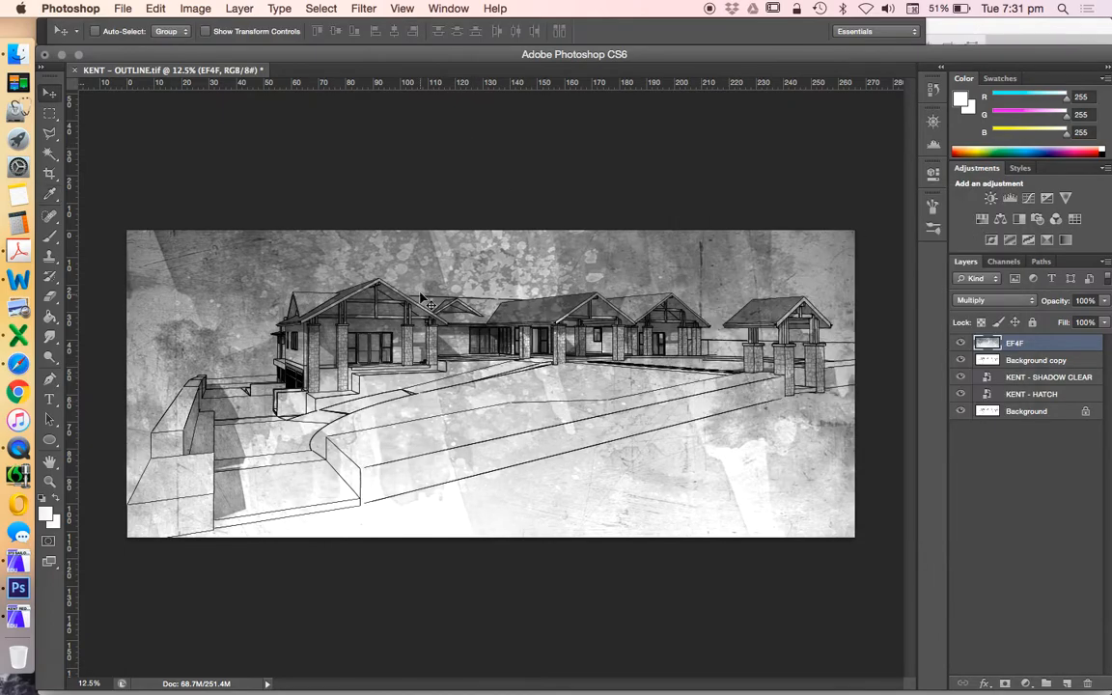
pyautogui.moveTo(454, 442)
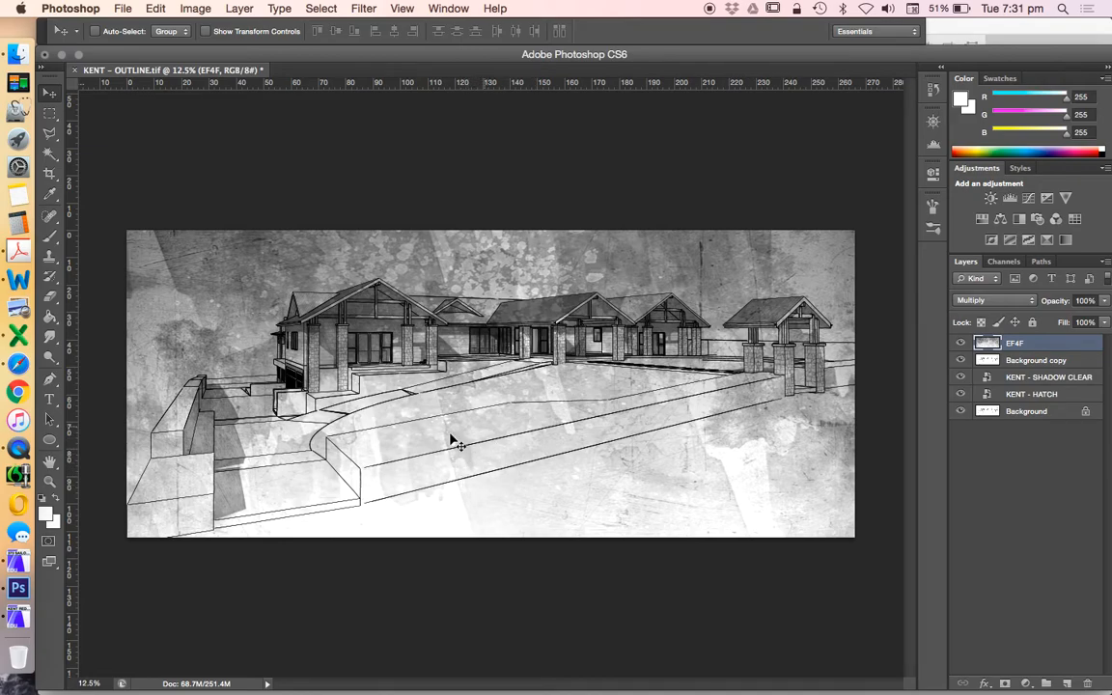
pyautogui.moveTo(660, 491)
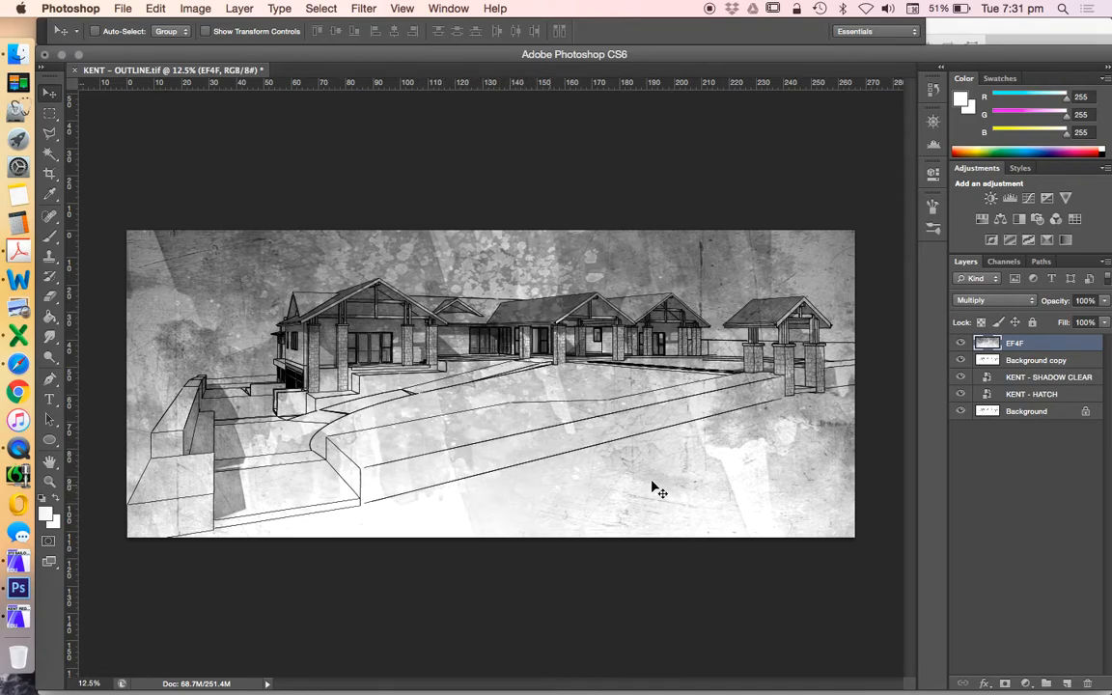
# Step: Flip the grey watercolour texture vertically using Edit > Transform
pyautogui.click(195, 8)
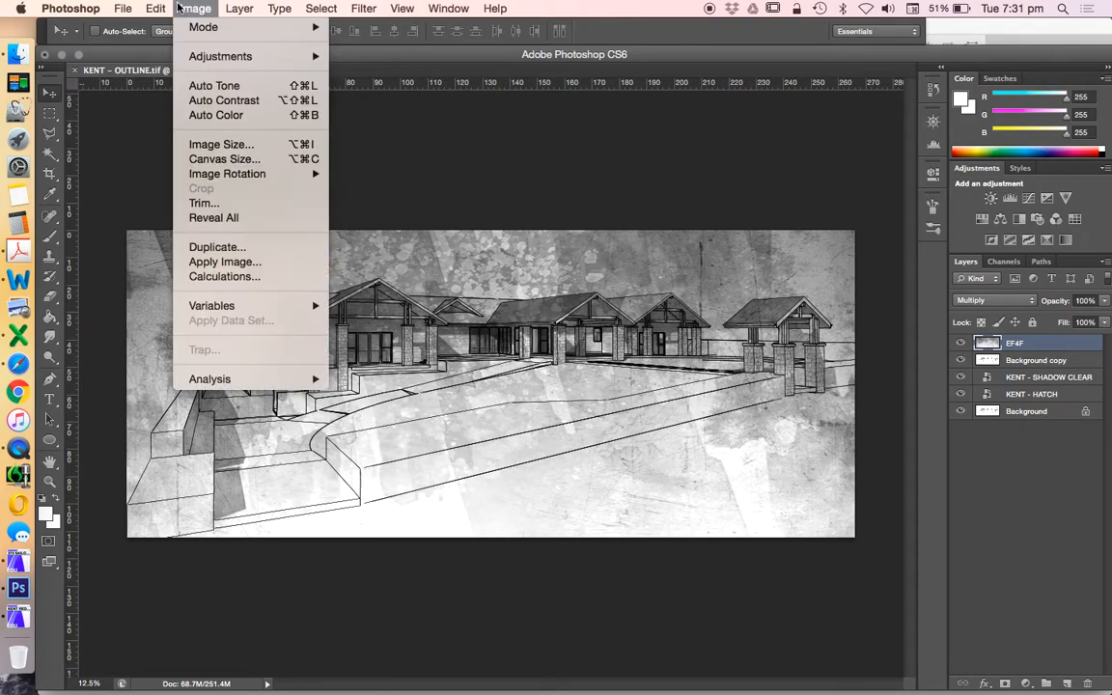
pyautogui.click(154, 8)
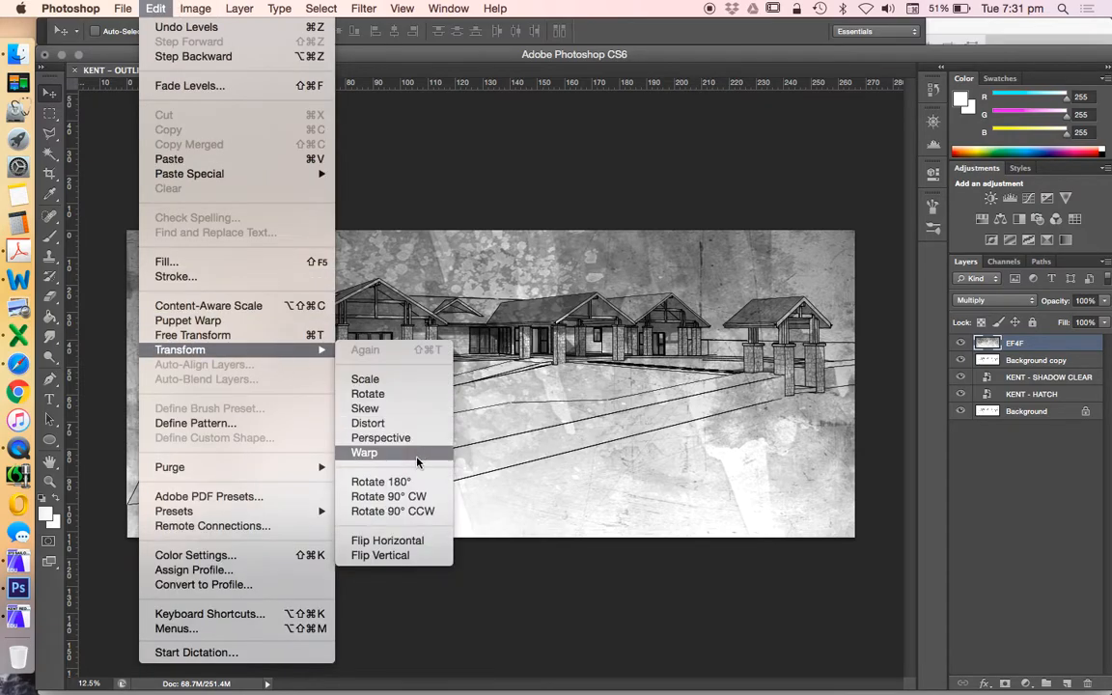
pyautogui.moveTo(387, 540)
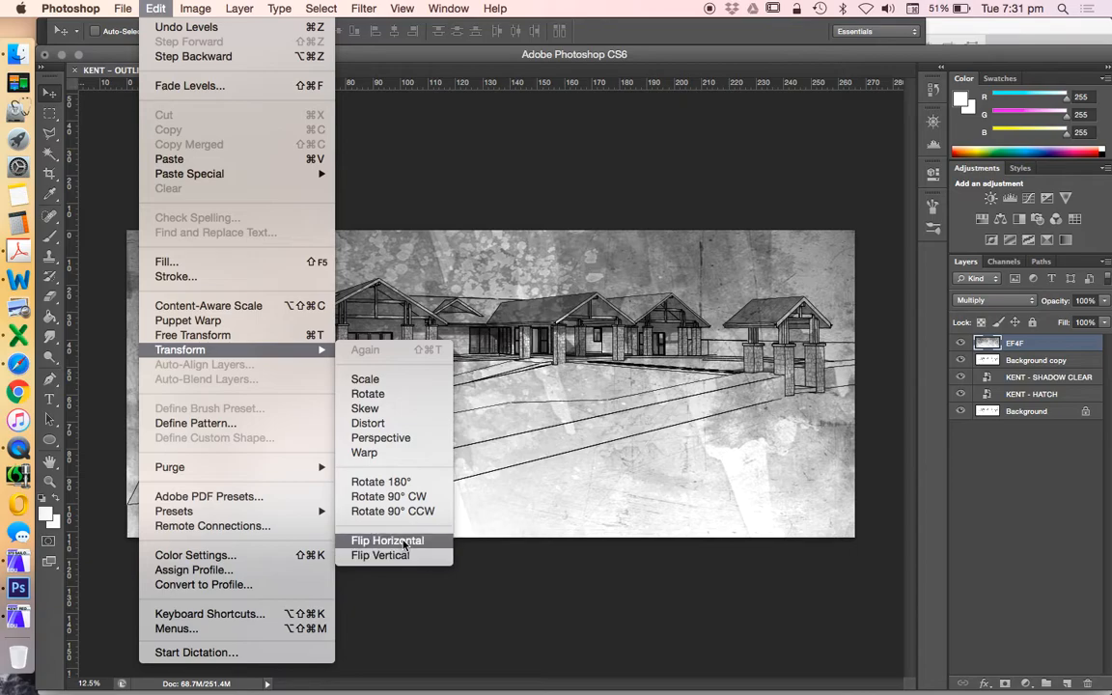
pyautogui.click(387, 540)
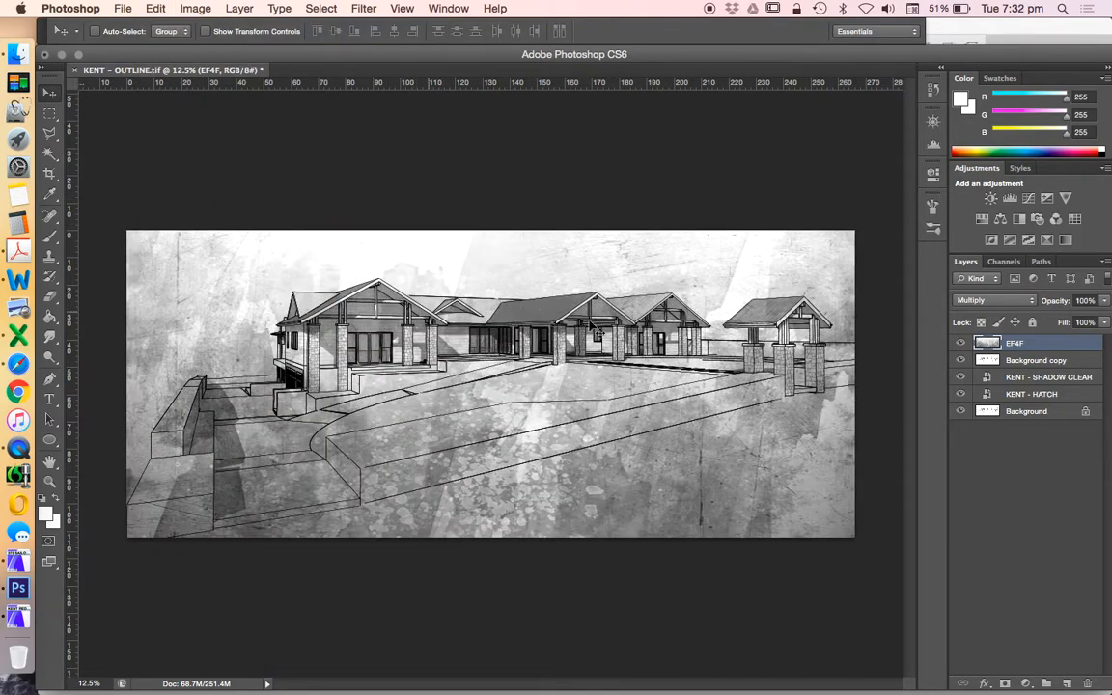
pyautogui.moveTo(660, 89)
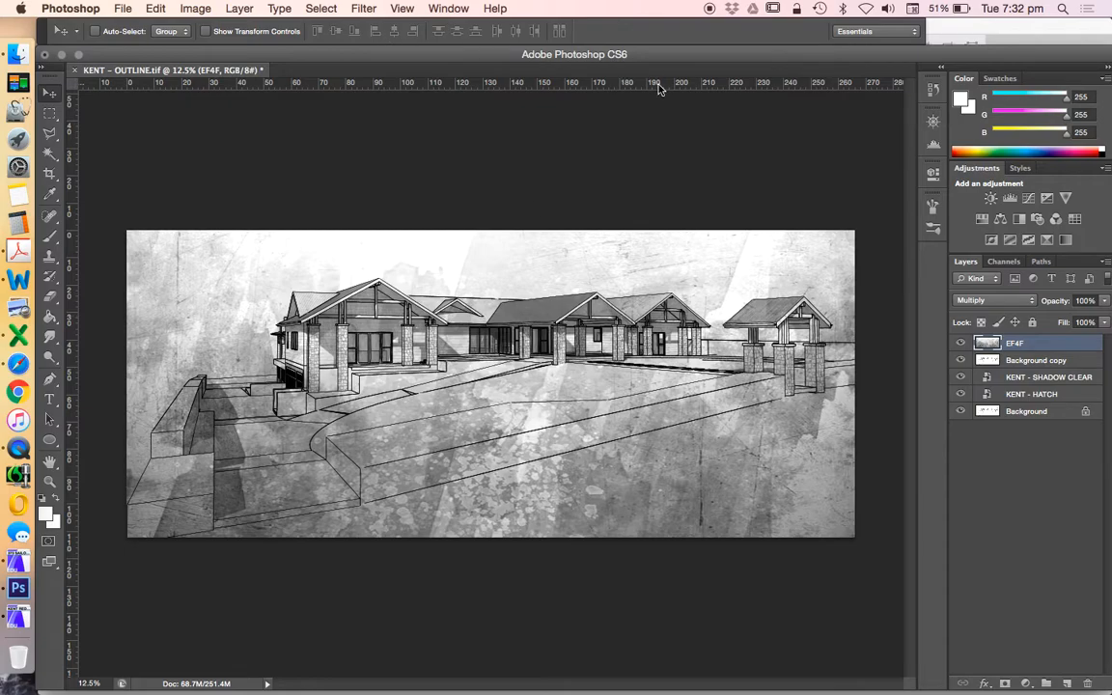
# Step: Apply Brightness/Contrast to the texture with Brightness 32 and Contrast -23
pyautogui.click(195, 7)
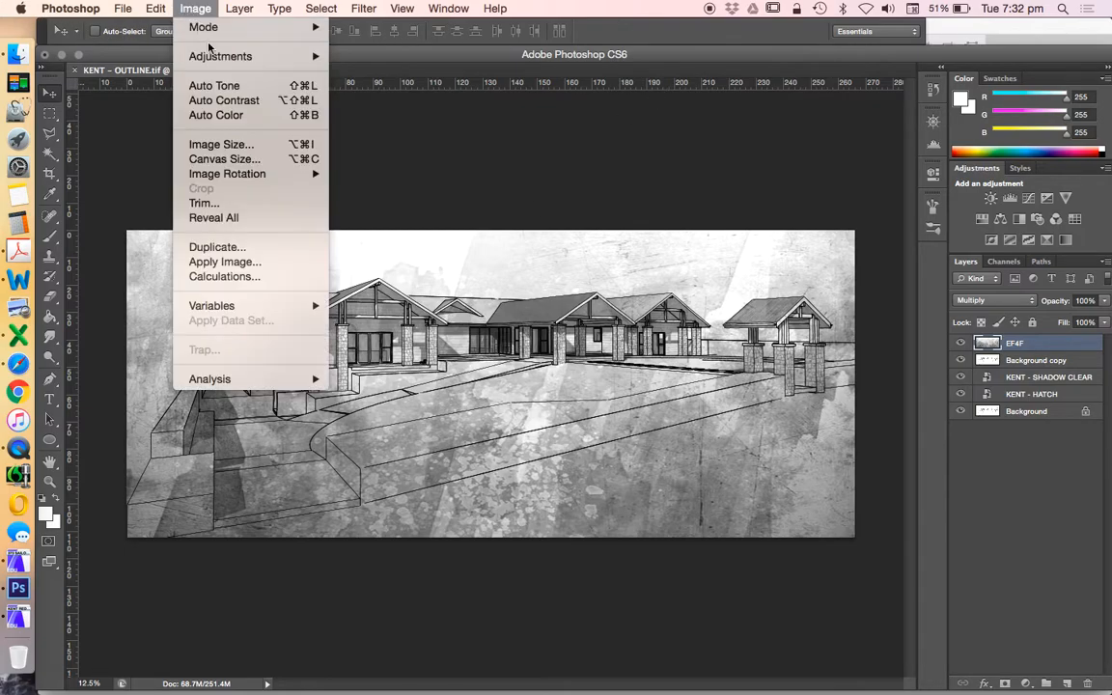
pyautogui.moveTo(221, 56)
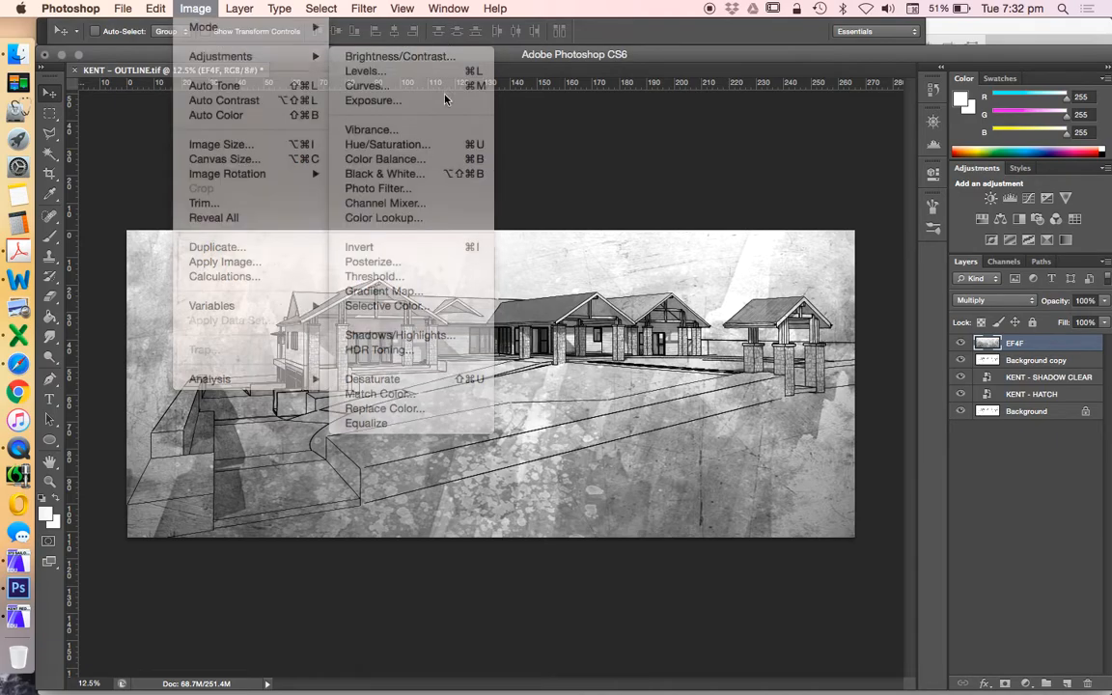
pyautogui.click(400, 56)
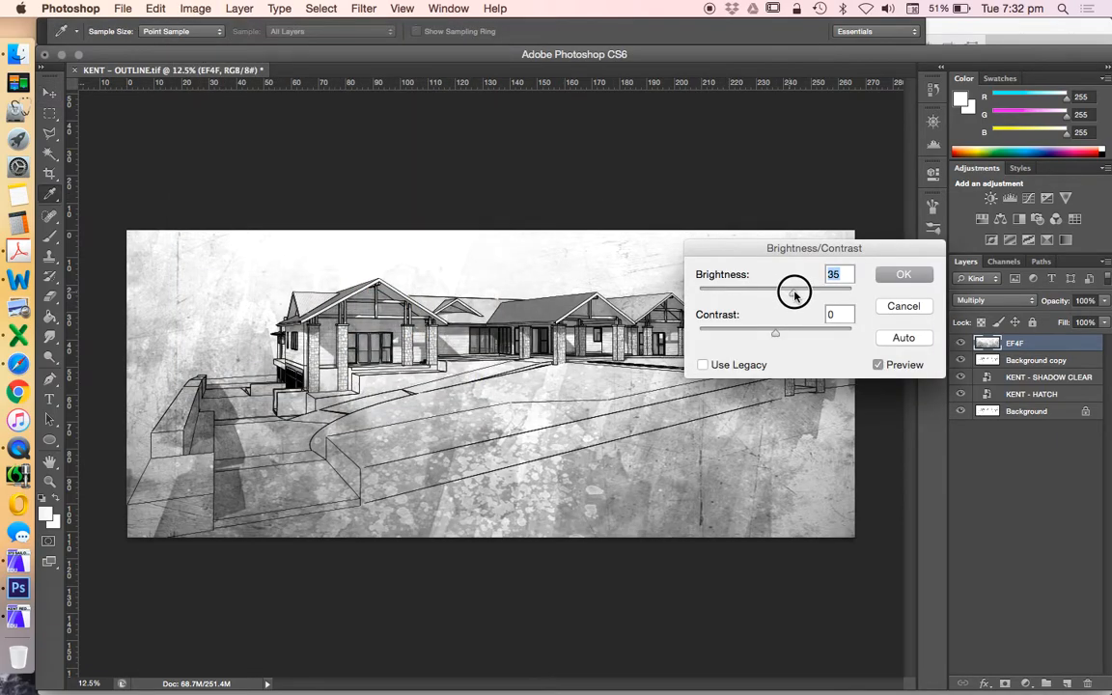
pyautogui.moveTo(795, 293); pyautogui.dragTo(788, 292)
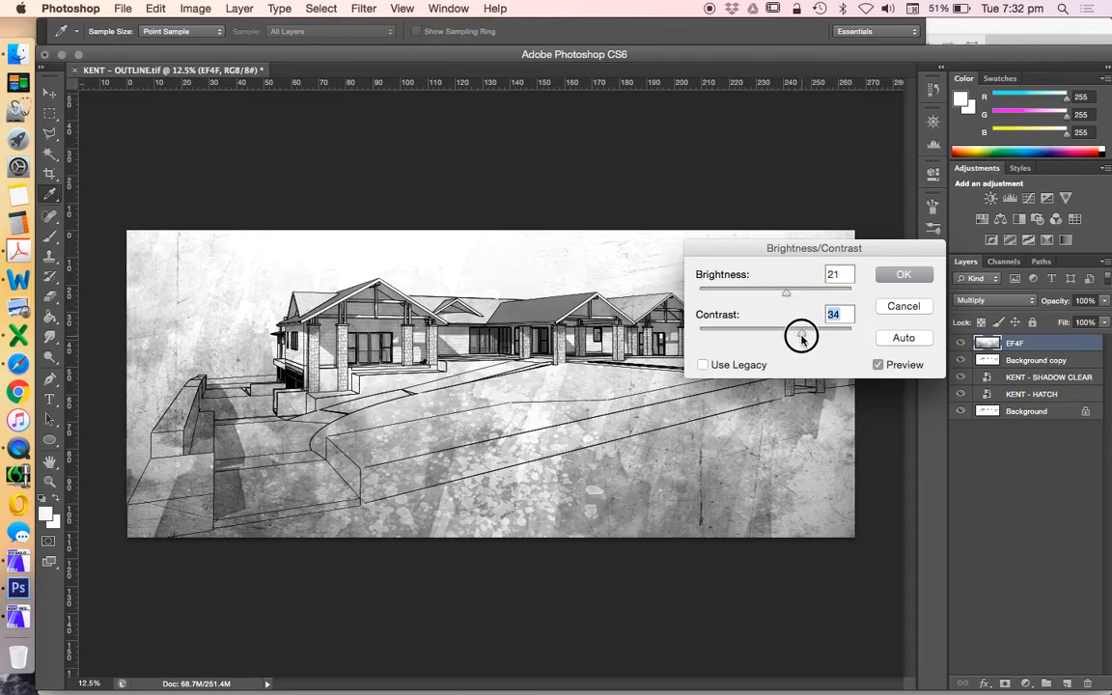
pyautogui.moveTo(801, 331); pyautogui.dragTo(731, 331)
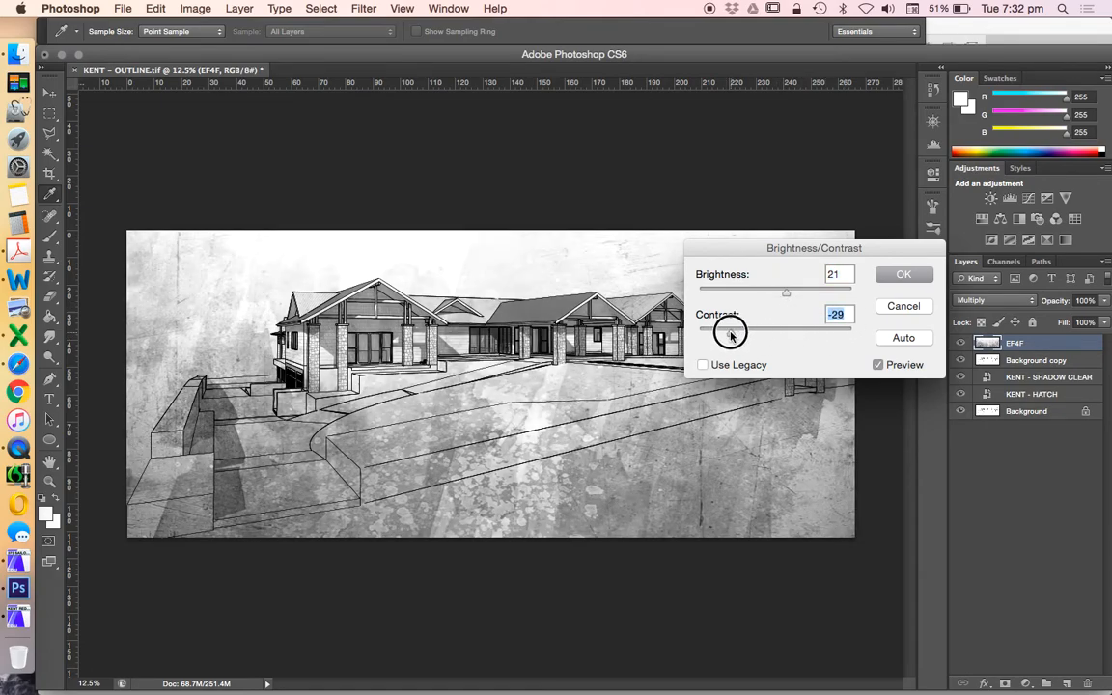
pyautogui.moveTo(729, 332); pyautogui.dragTo(737, 331)
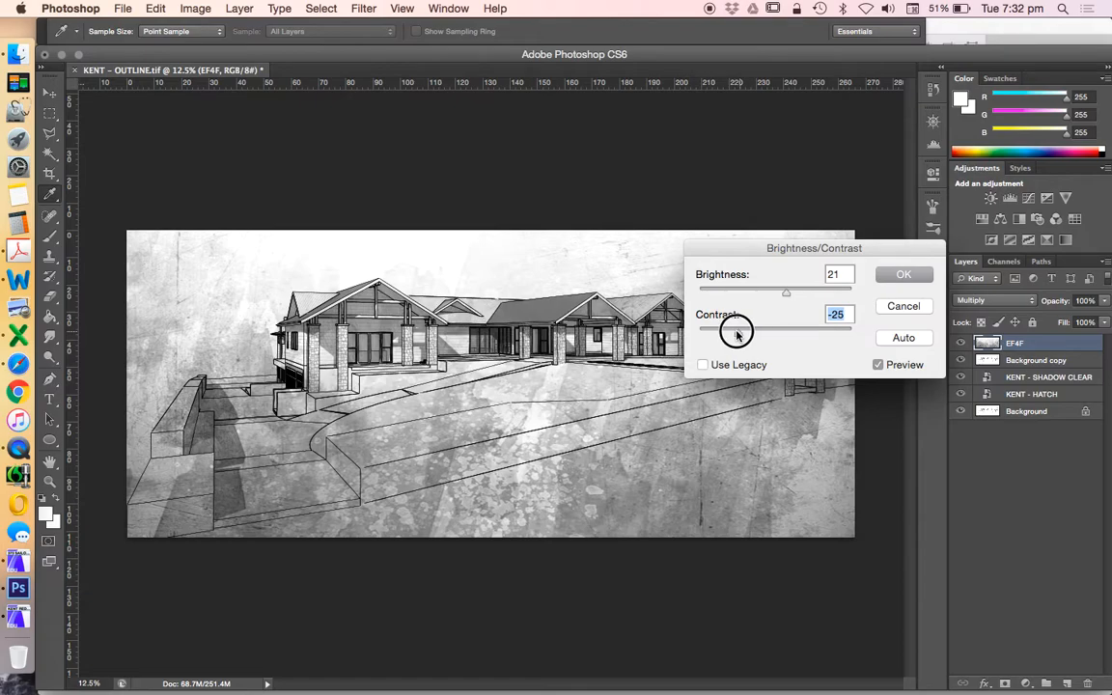
pyautogui.moveTo(736, 330); pyautogui.dragTo(740, 330)
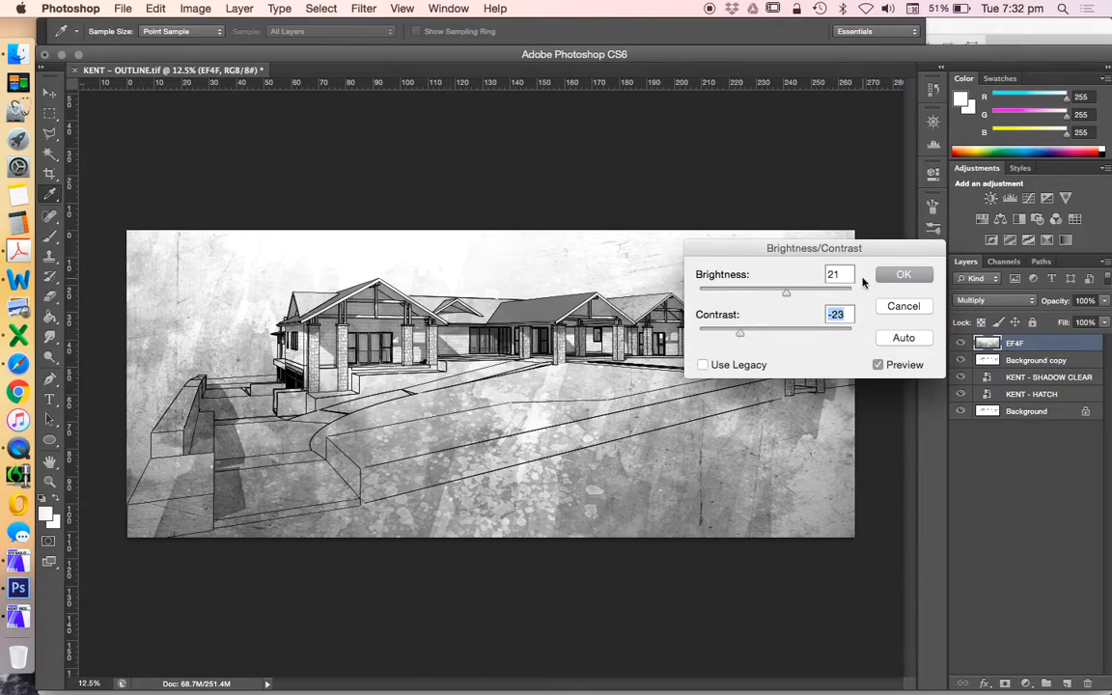
pyautogui.moveTo(786, 292); pyautogui.dragTo(792, 293)
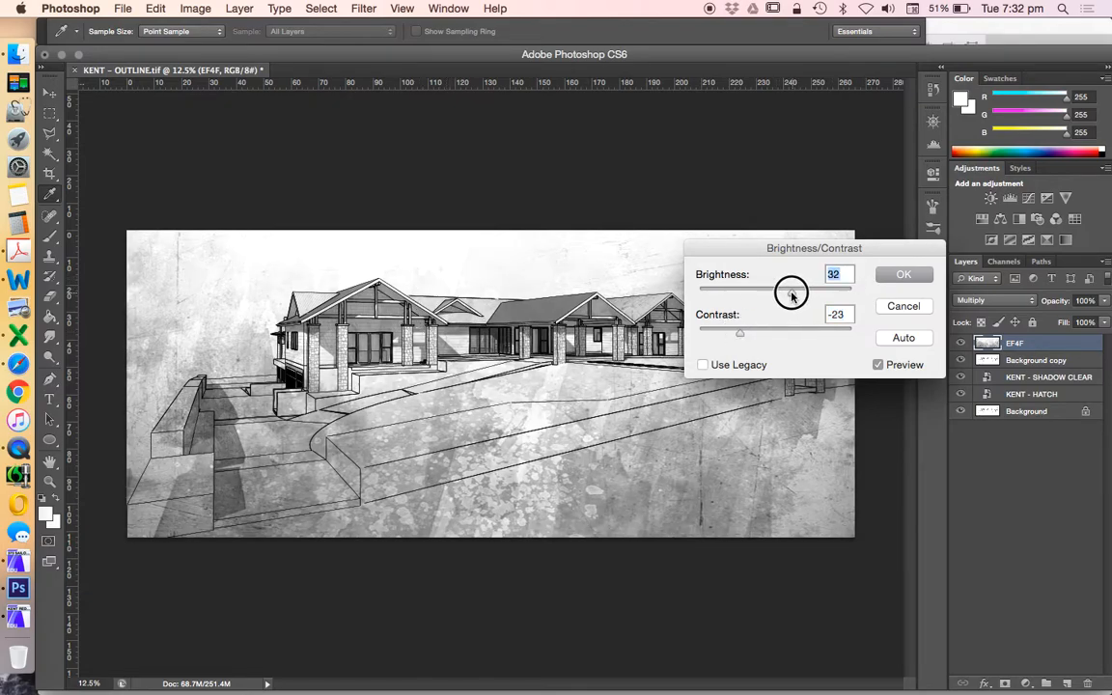
pyautogui.click(903, 275)
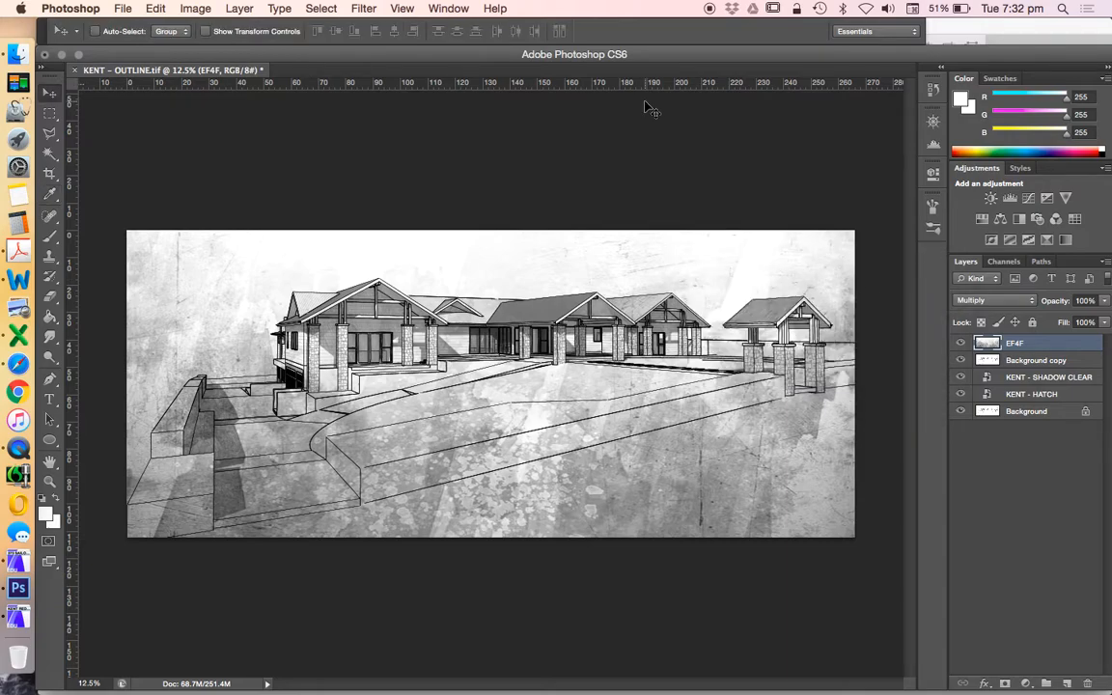
pyautogui.moveTo(434, 298)
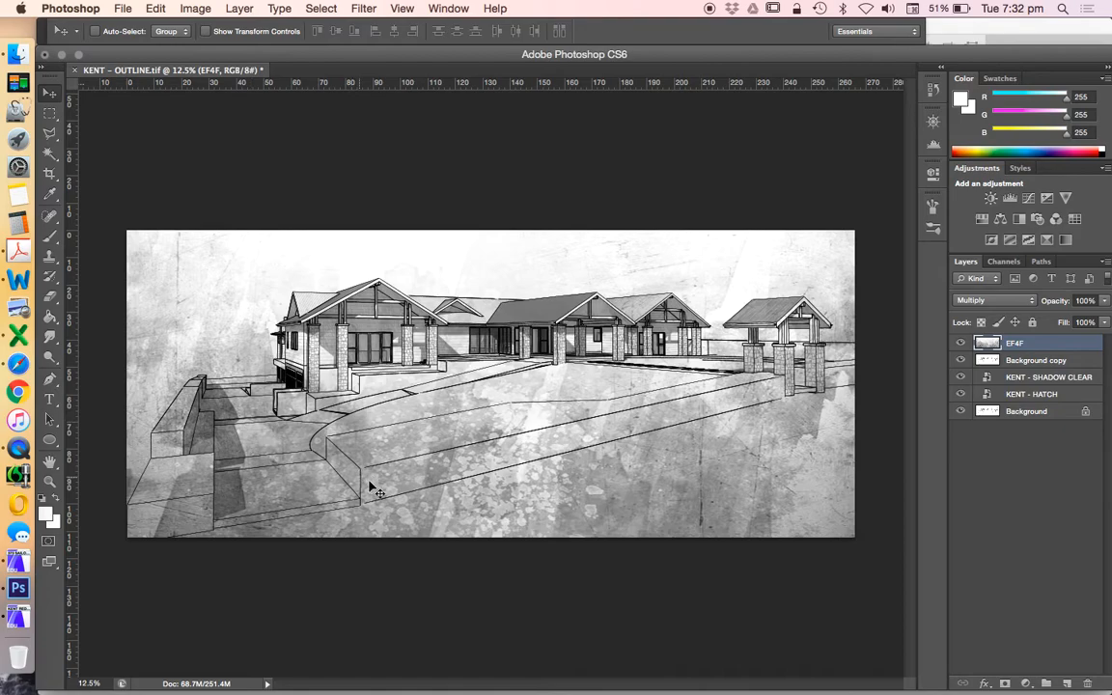
pyautogui.moveTo(251, 441)
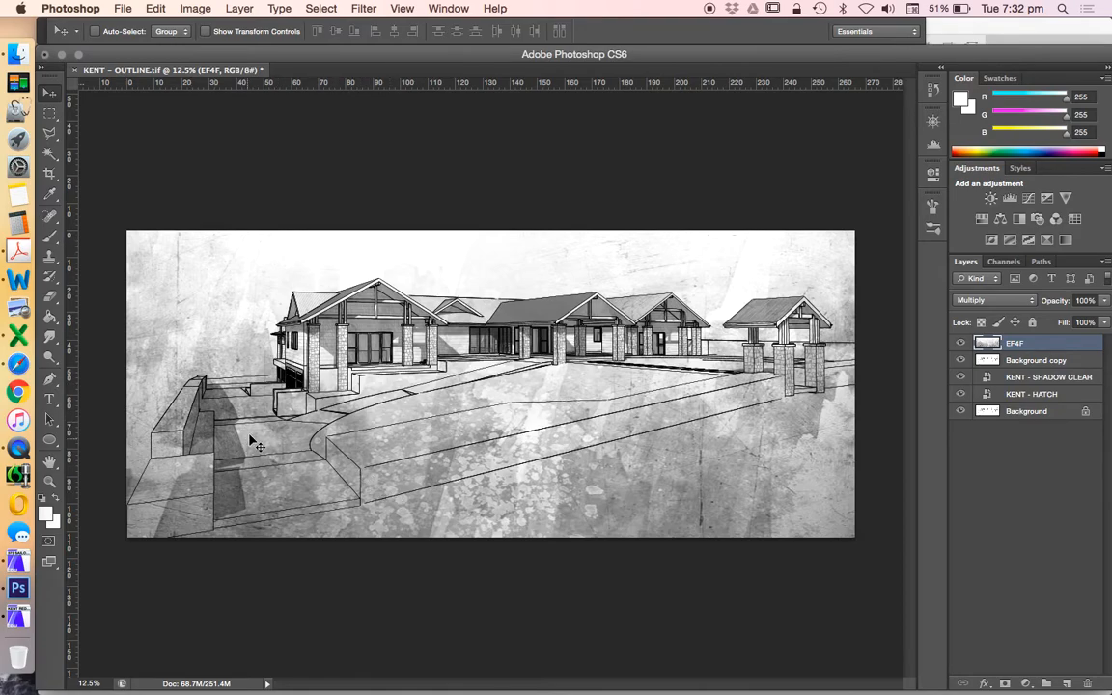
pyautogui.moveTo(833, 455)
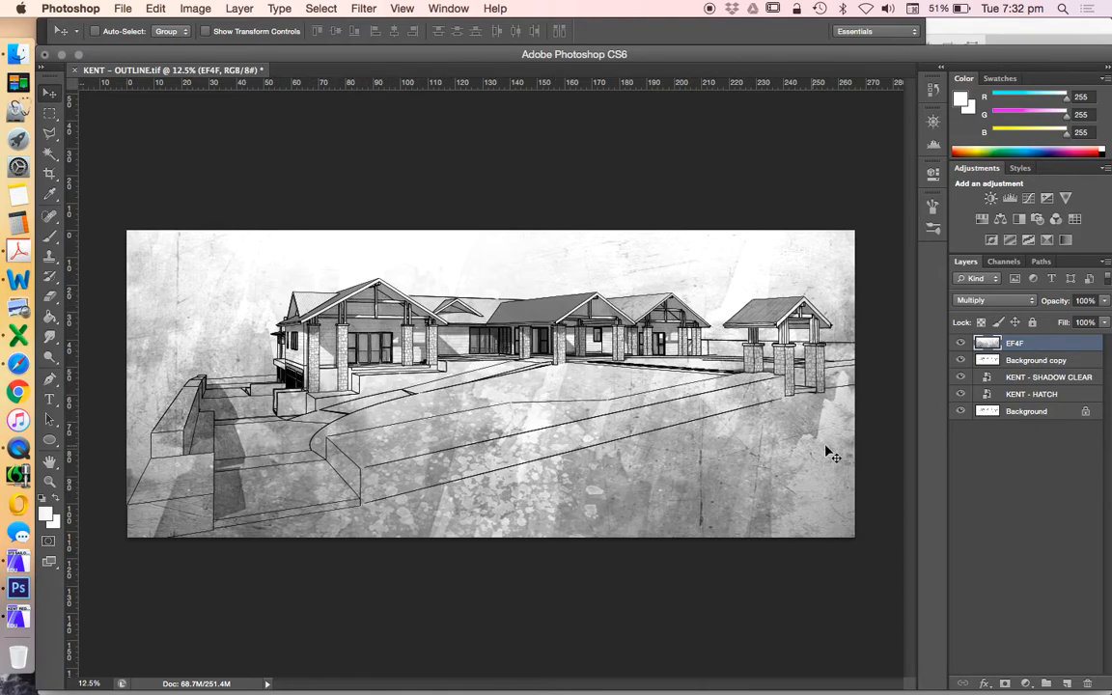